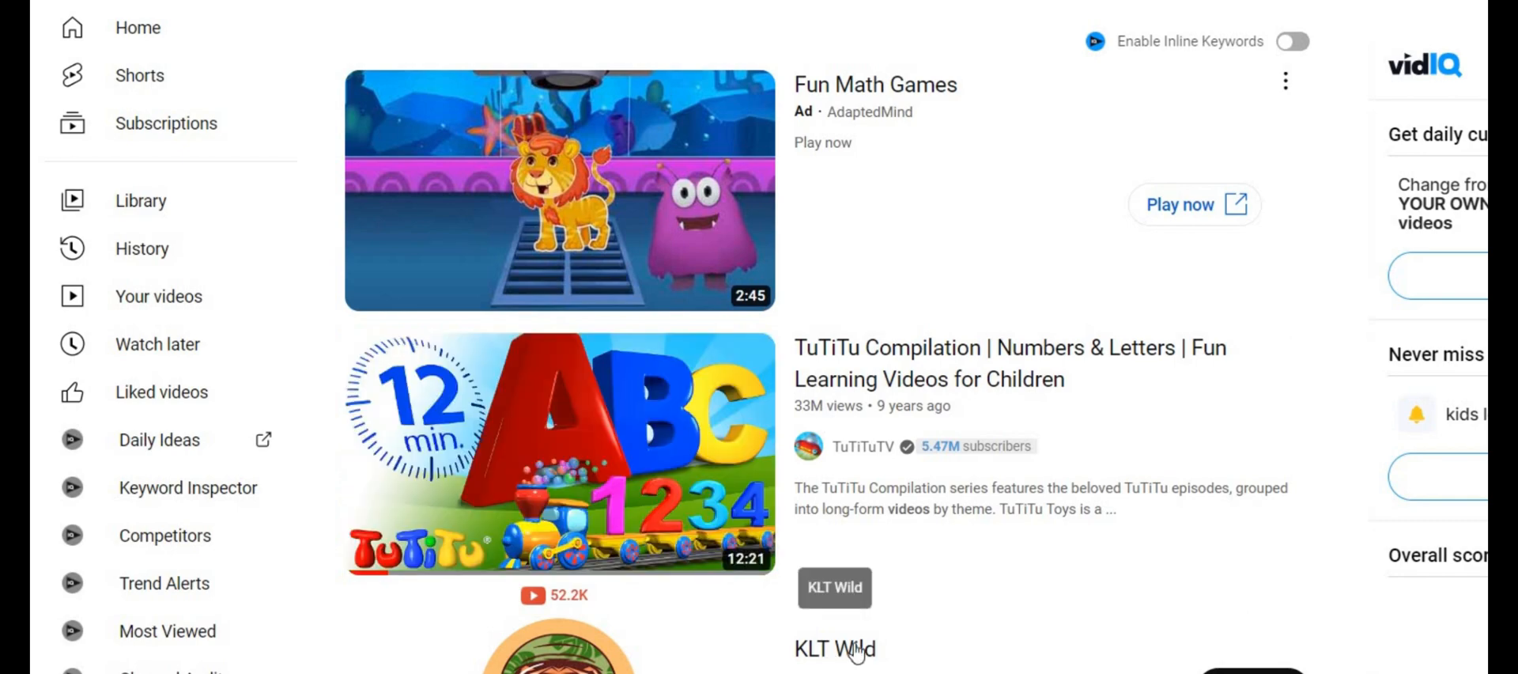
Step: Open the KLT Wild channel and scroll through its content
left_click(833, 648)
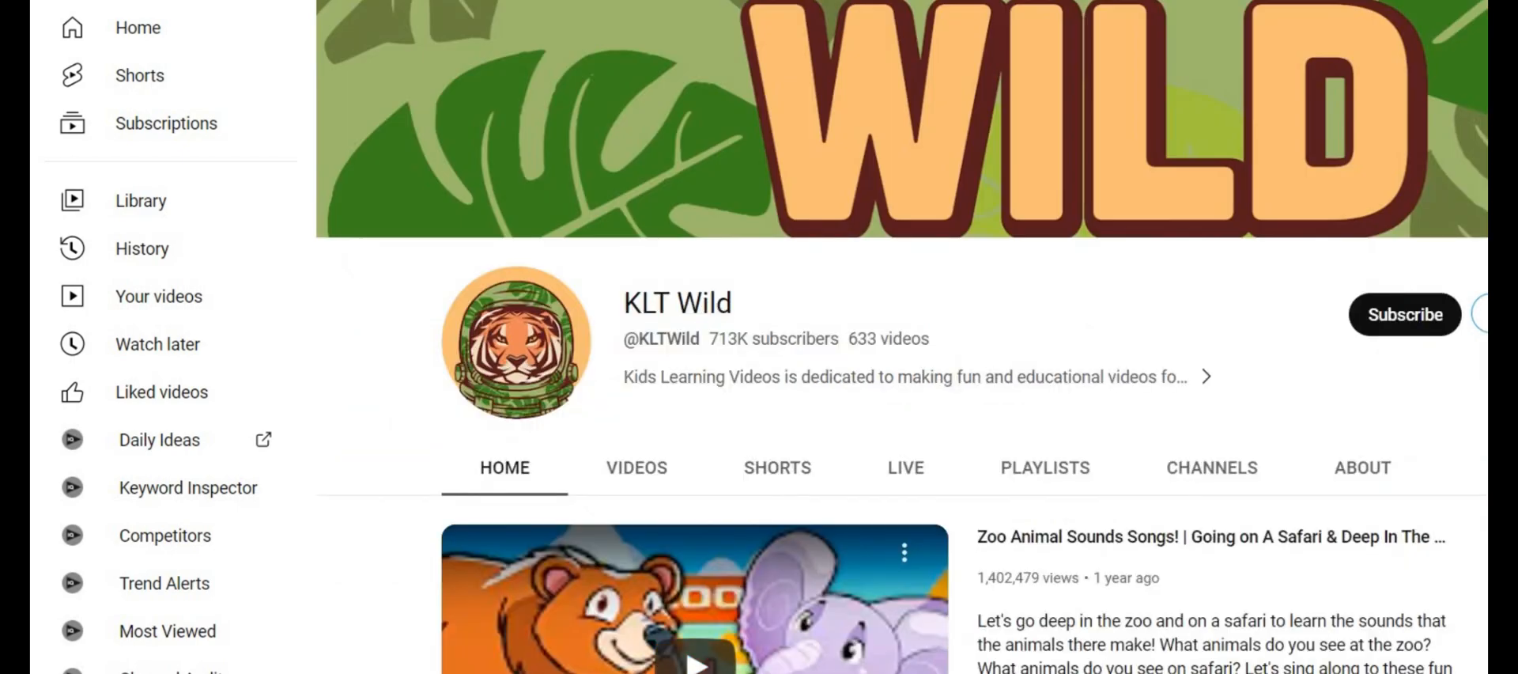
scroll("down", 3)
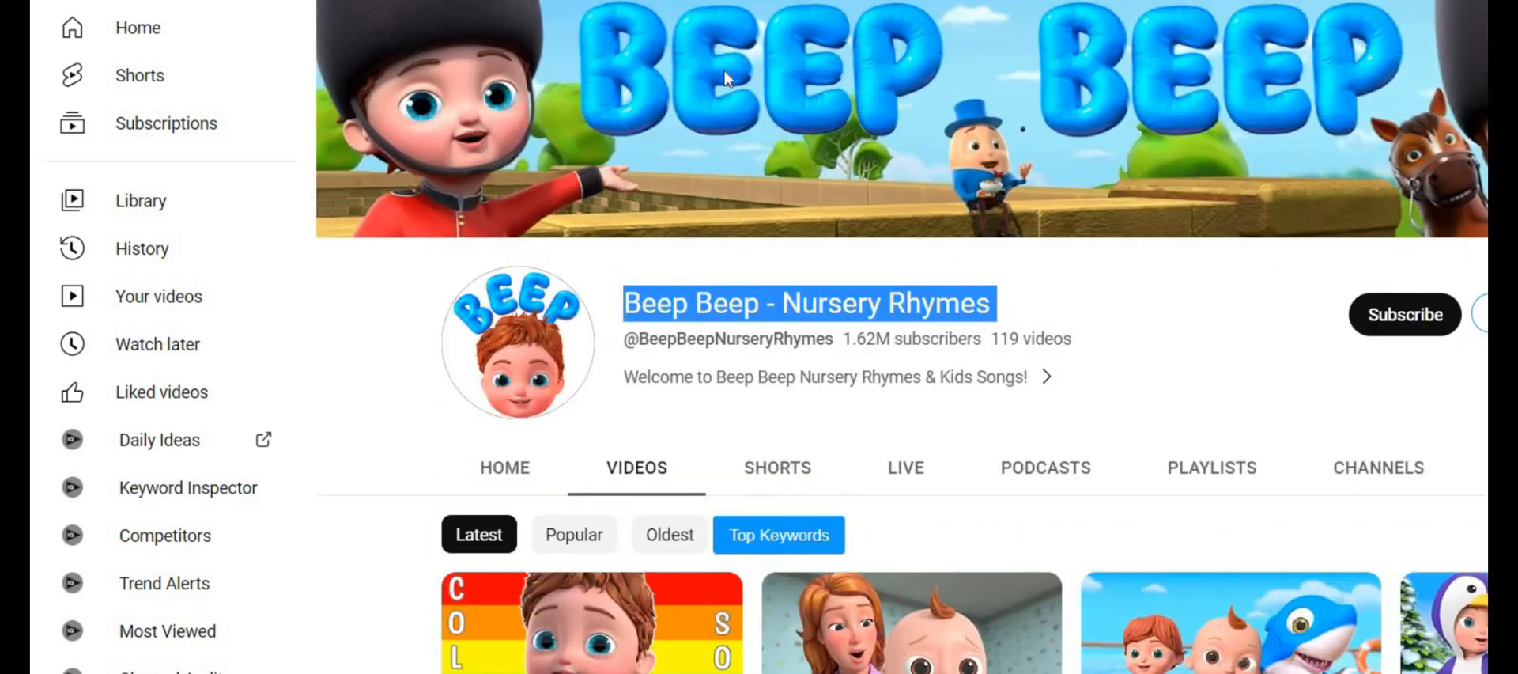
mouse_move(1314, 331)
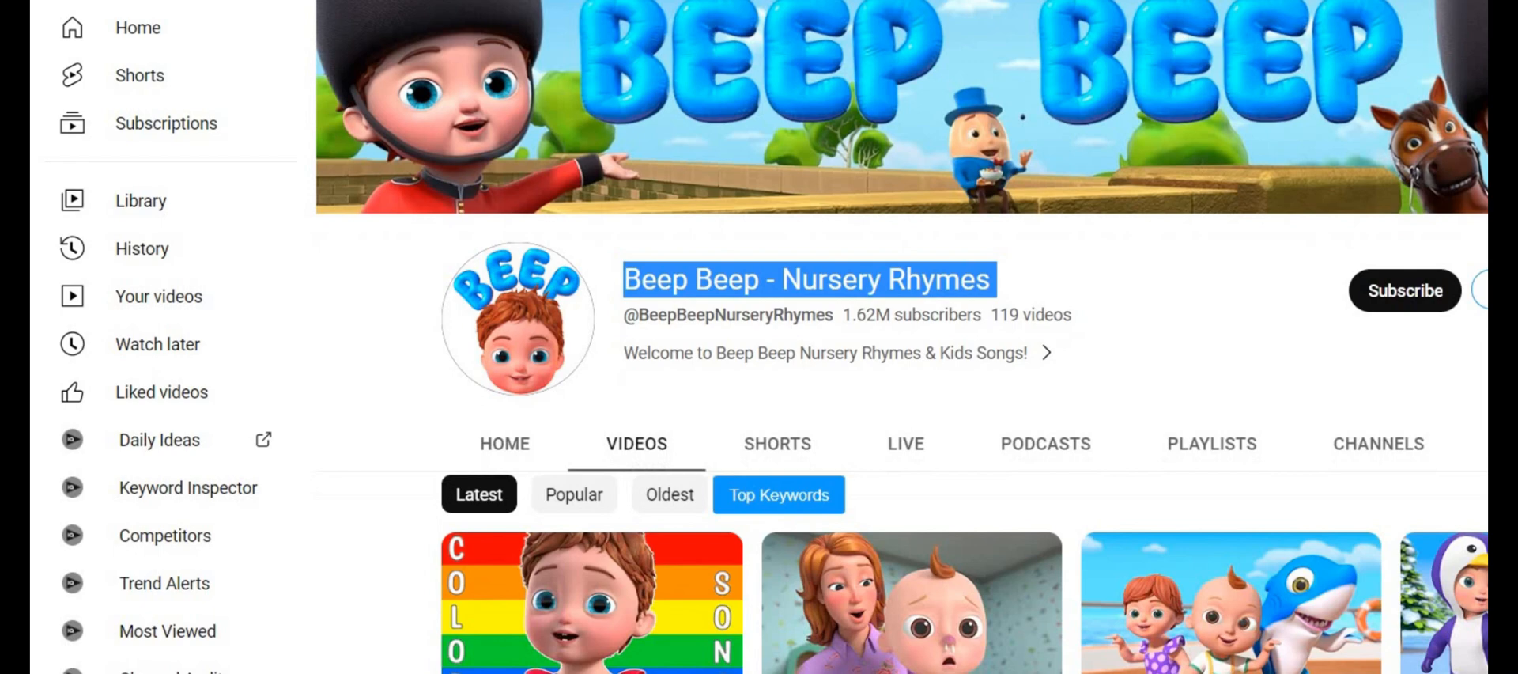
scroll("down", 3)
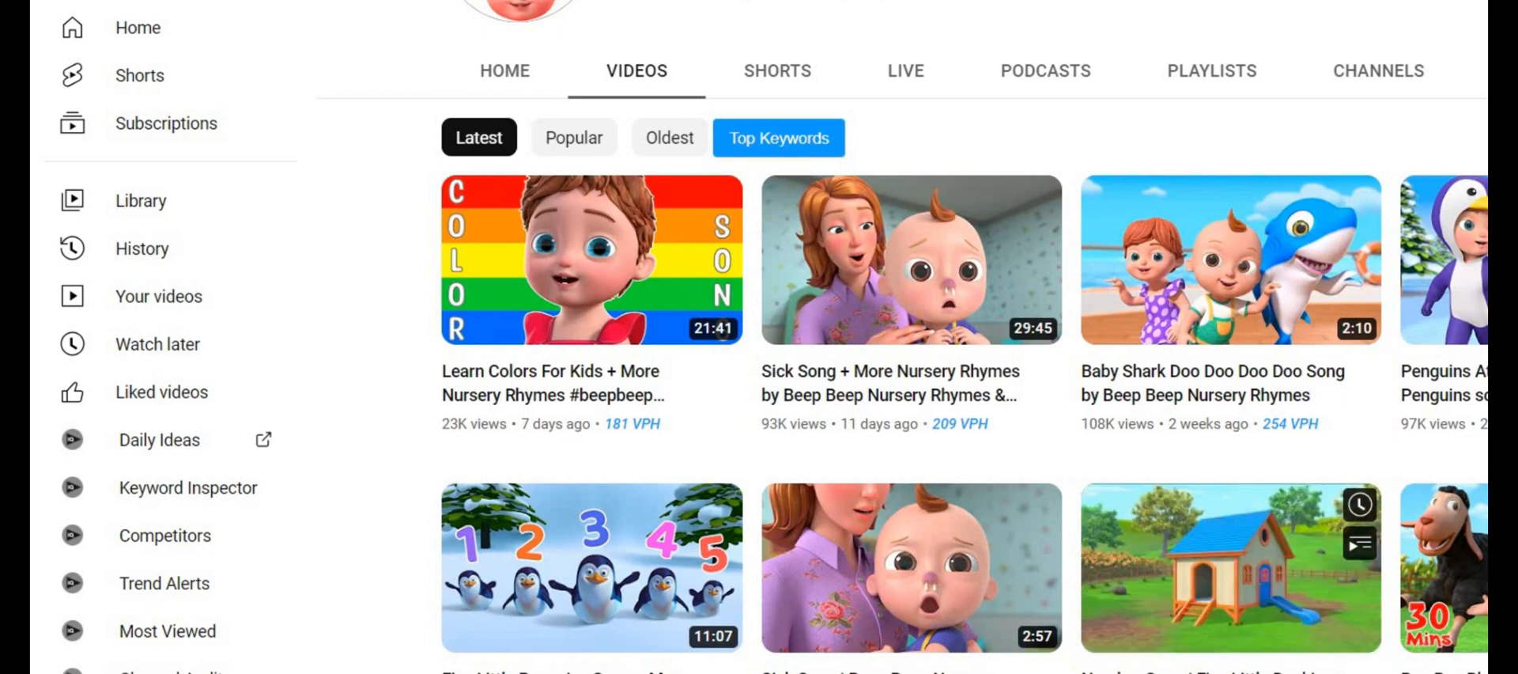
scroll("down", 3)
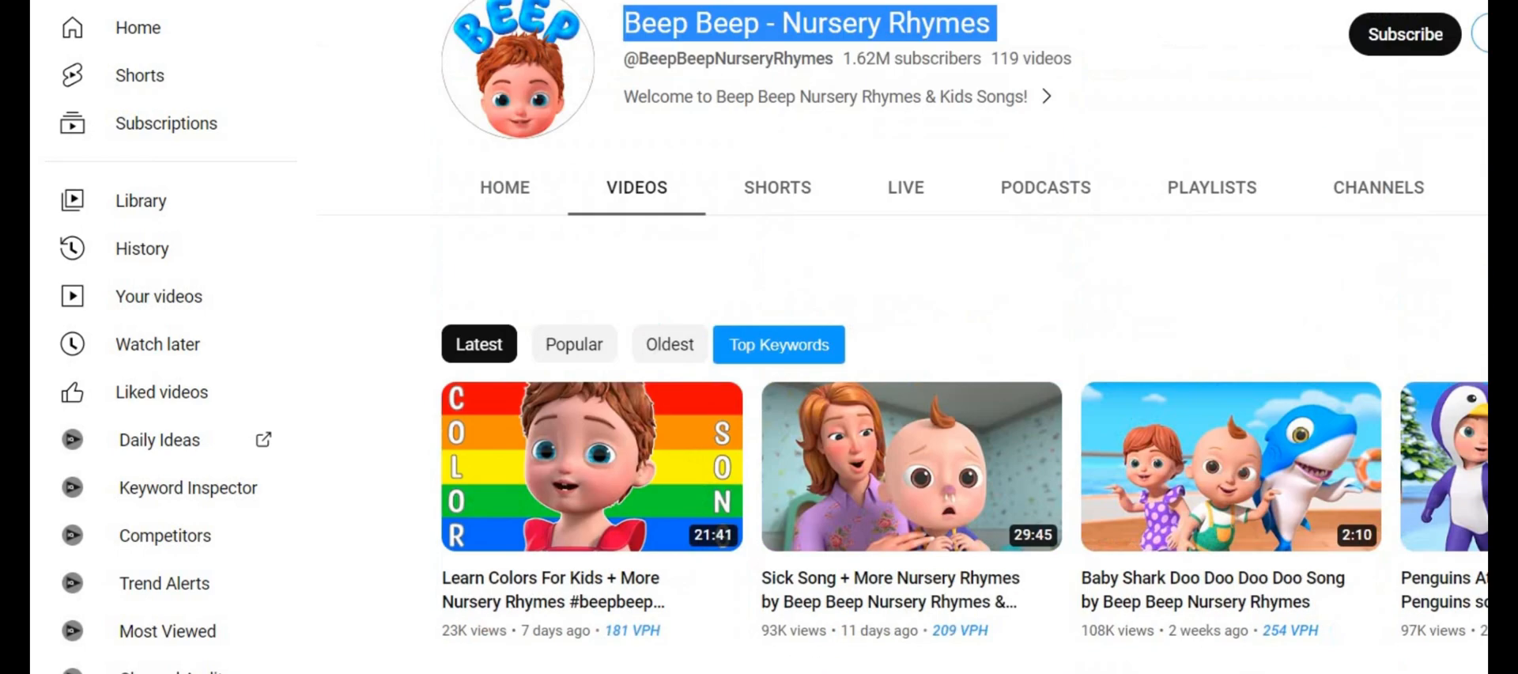
scroll("up", 3)
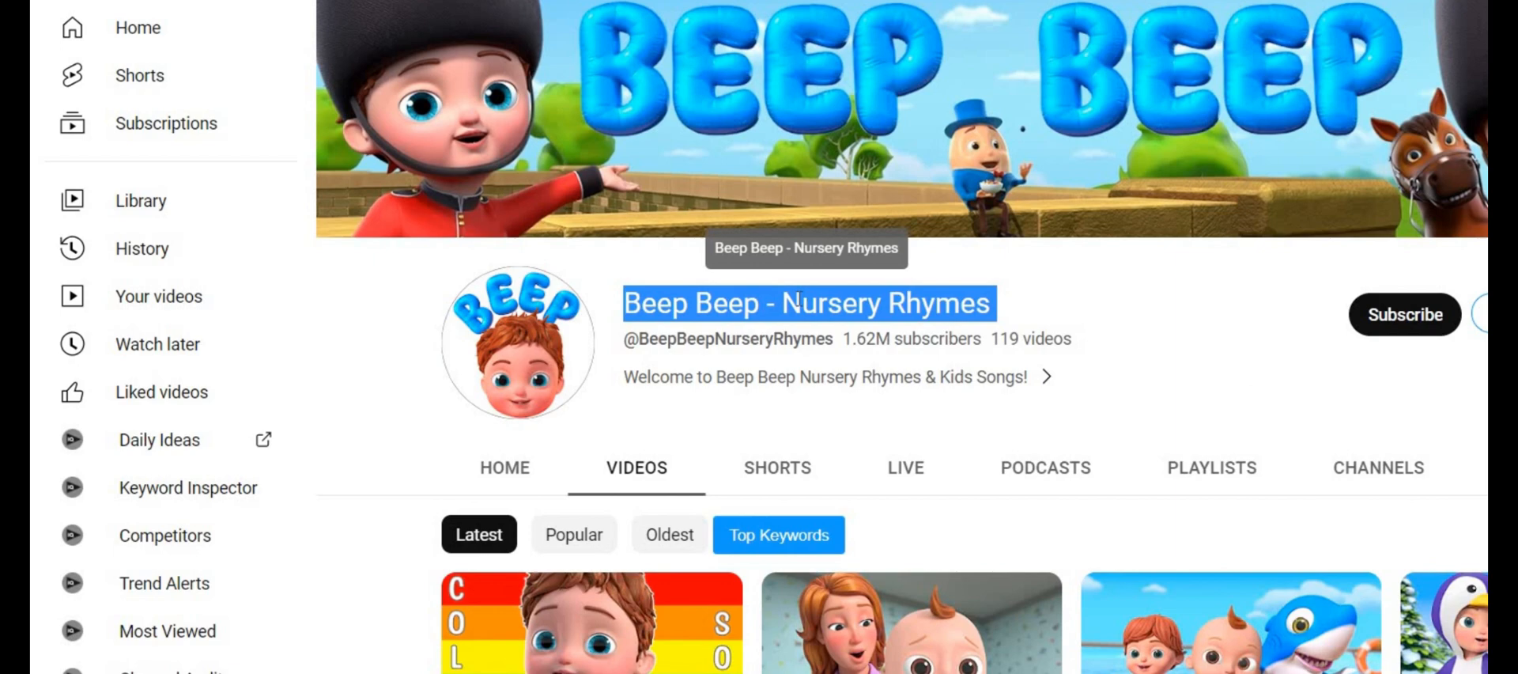
mouse_move(1113, 34)
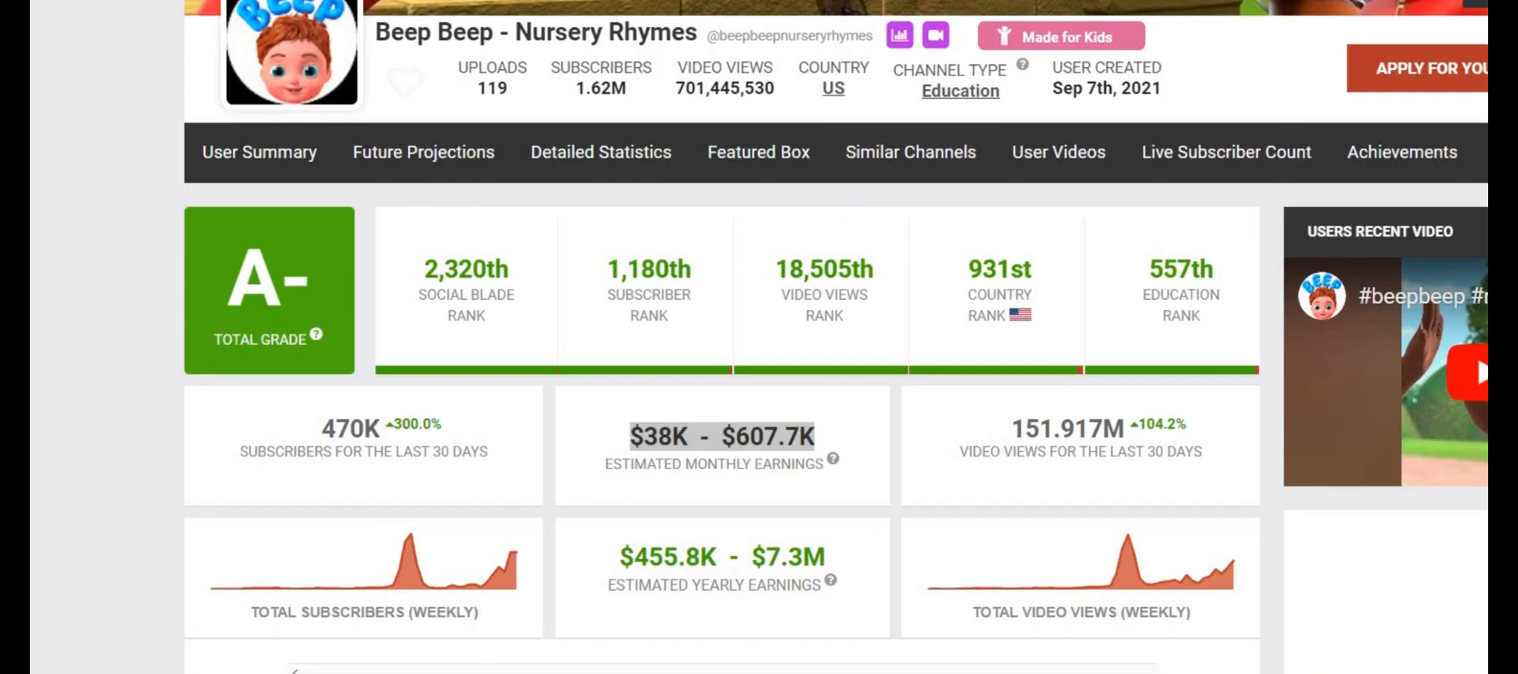
Step: Scroll through the Social Blade report for Beep Beep - Nursery Rhymes, including estimated earnings
scroll("down", 3)
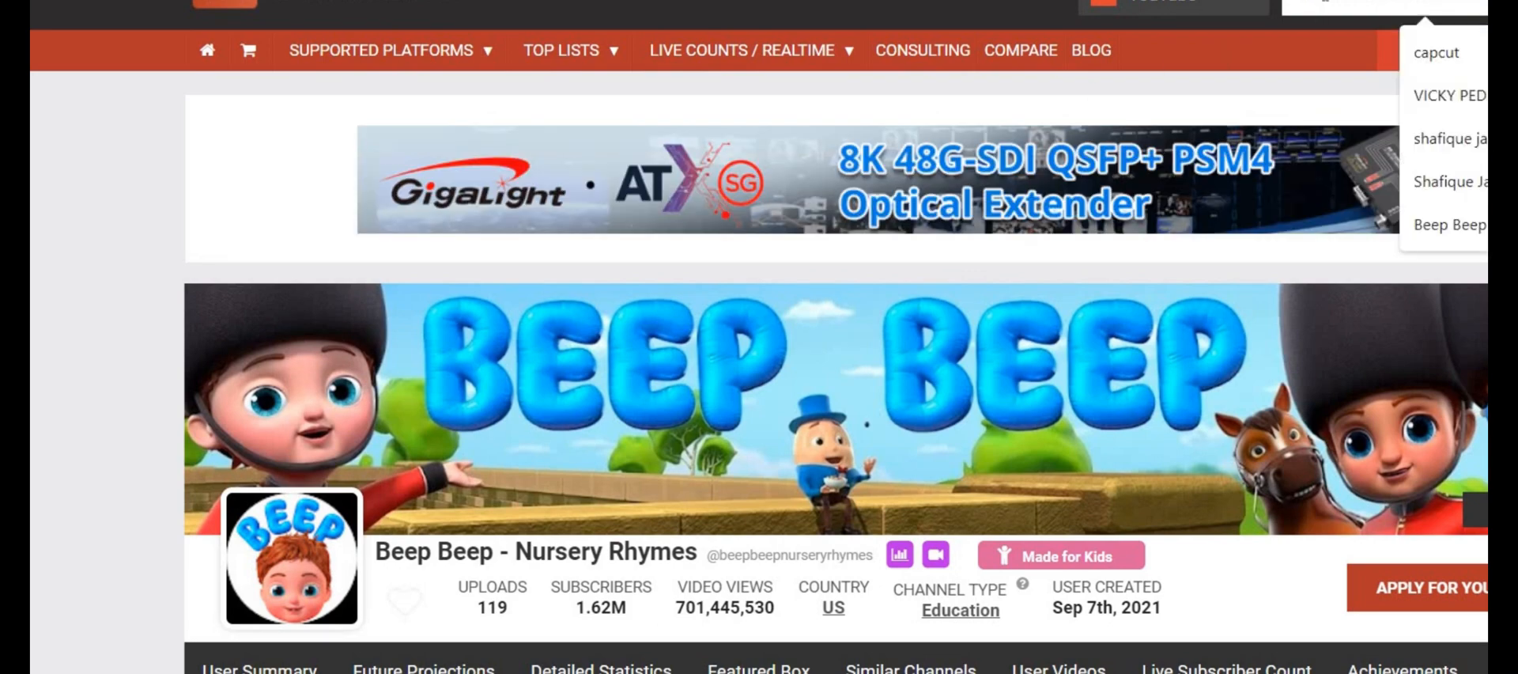
scroll("down", 3)
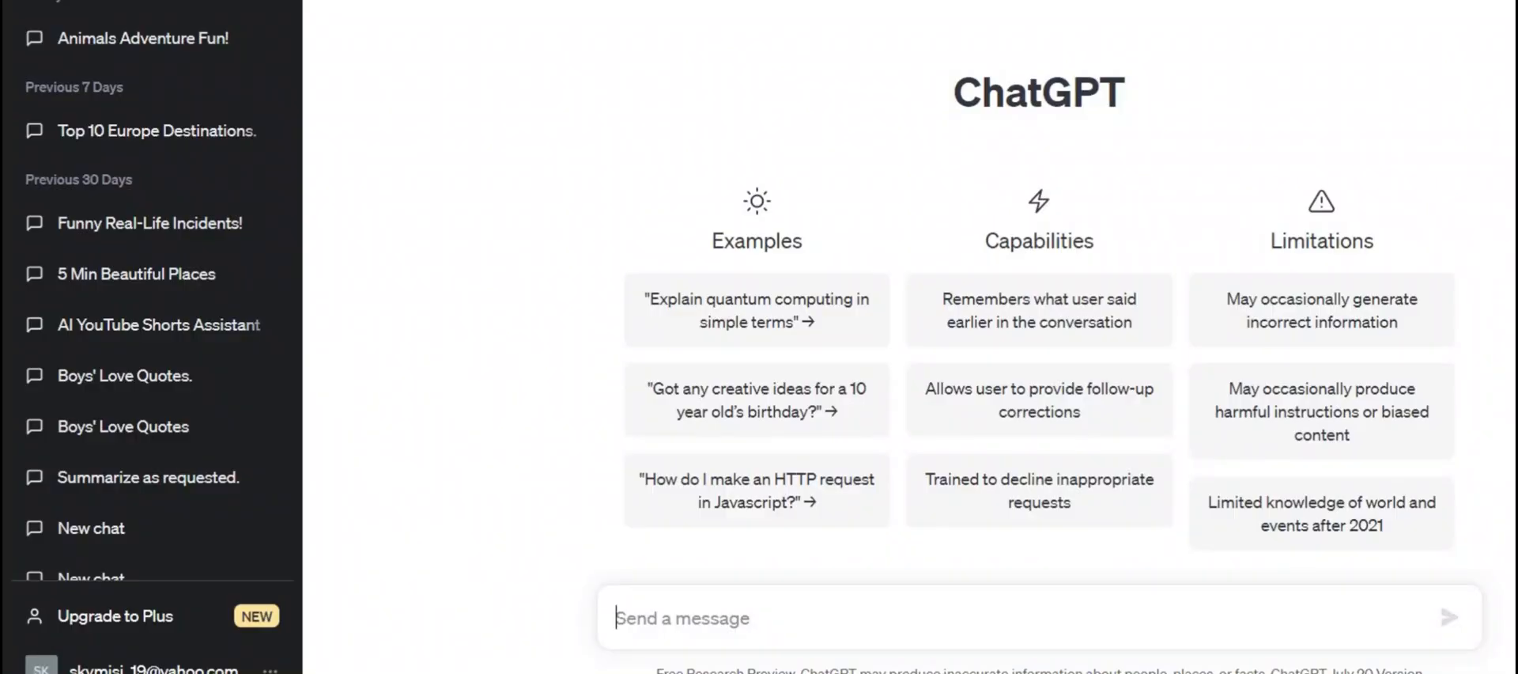
Step: Send ChatGPT a prompt asking for a child learning video script about various animals
type("Write a child learning video scri")
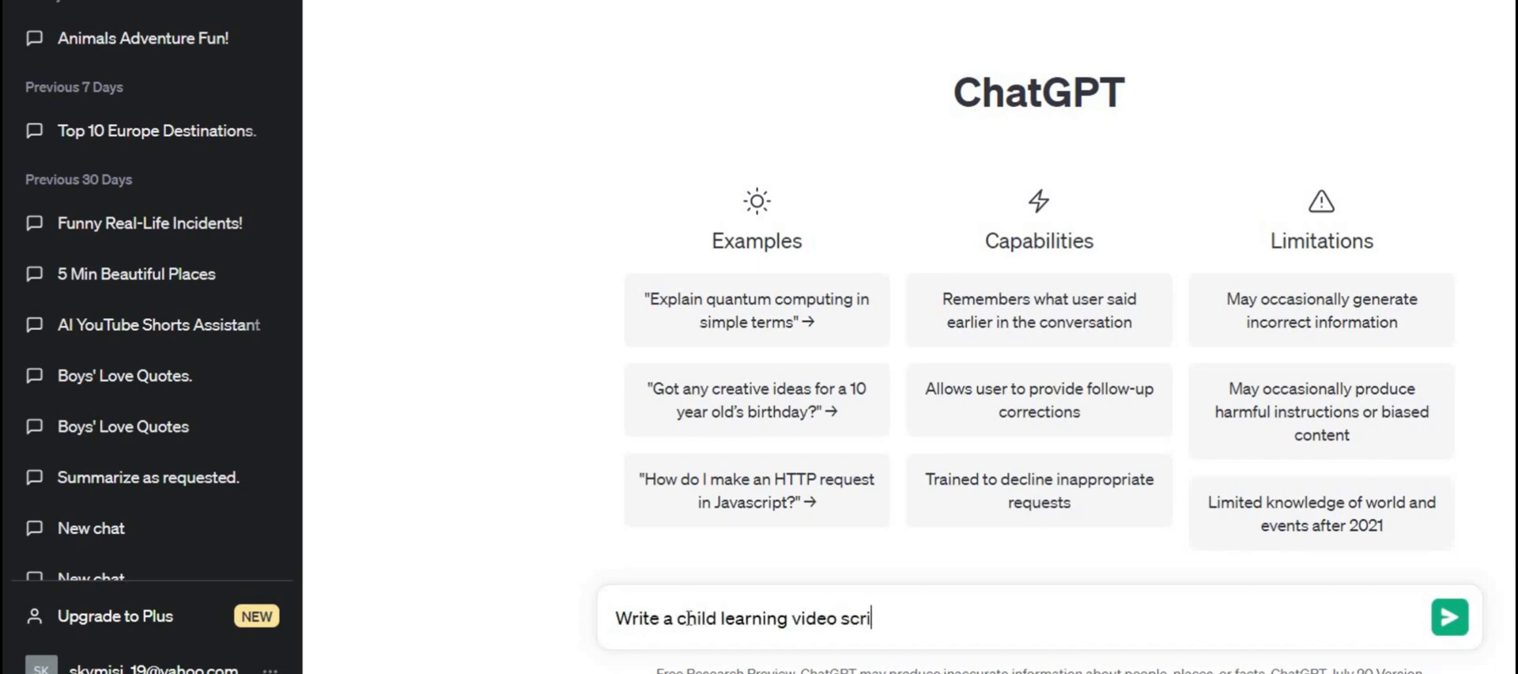
type("pt about")
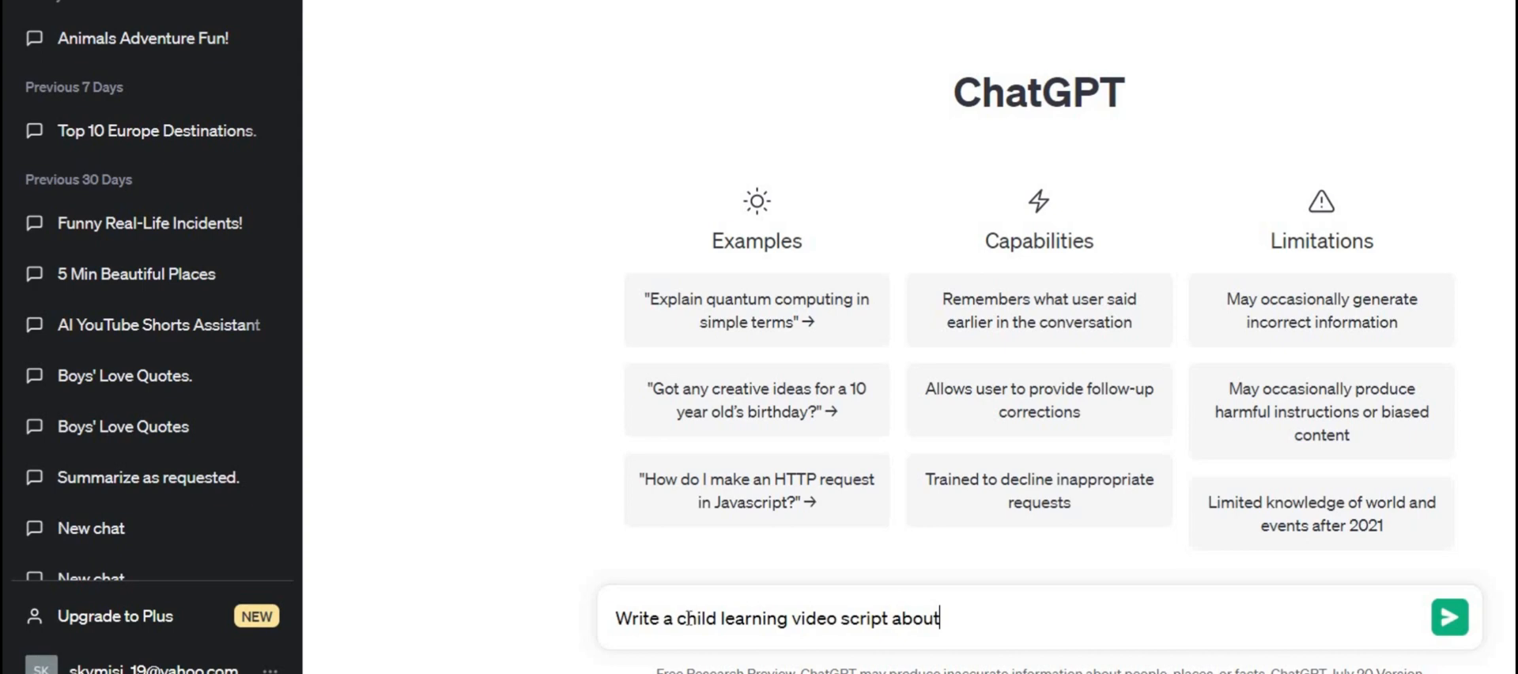
type("varios animals")
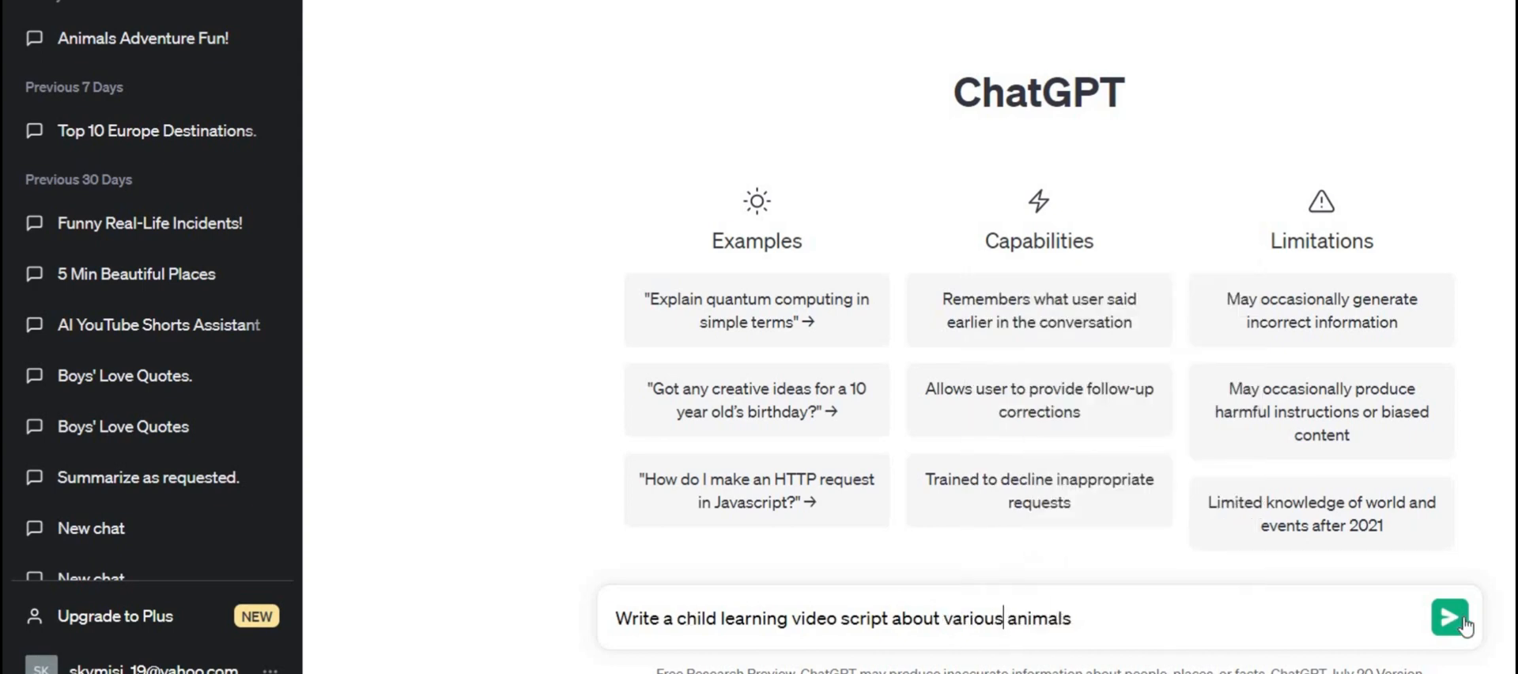
left_click(1449, 618)
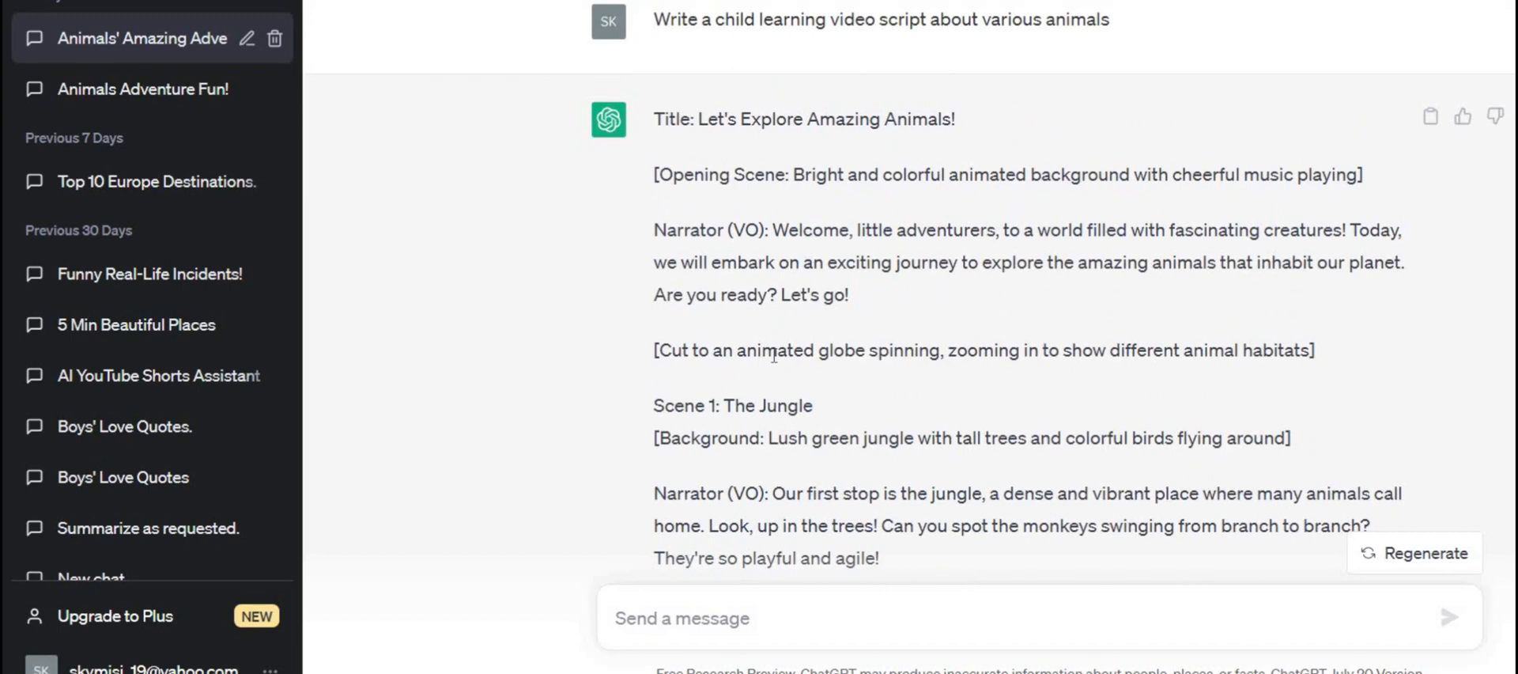
mouse_move(782, 233)
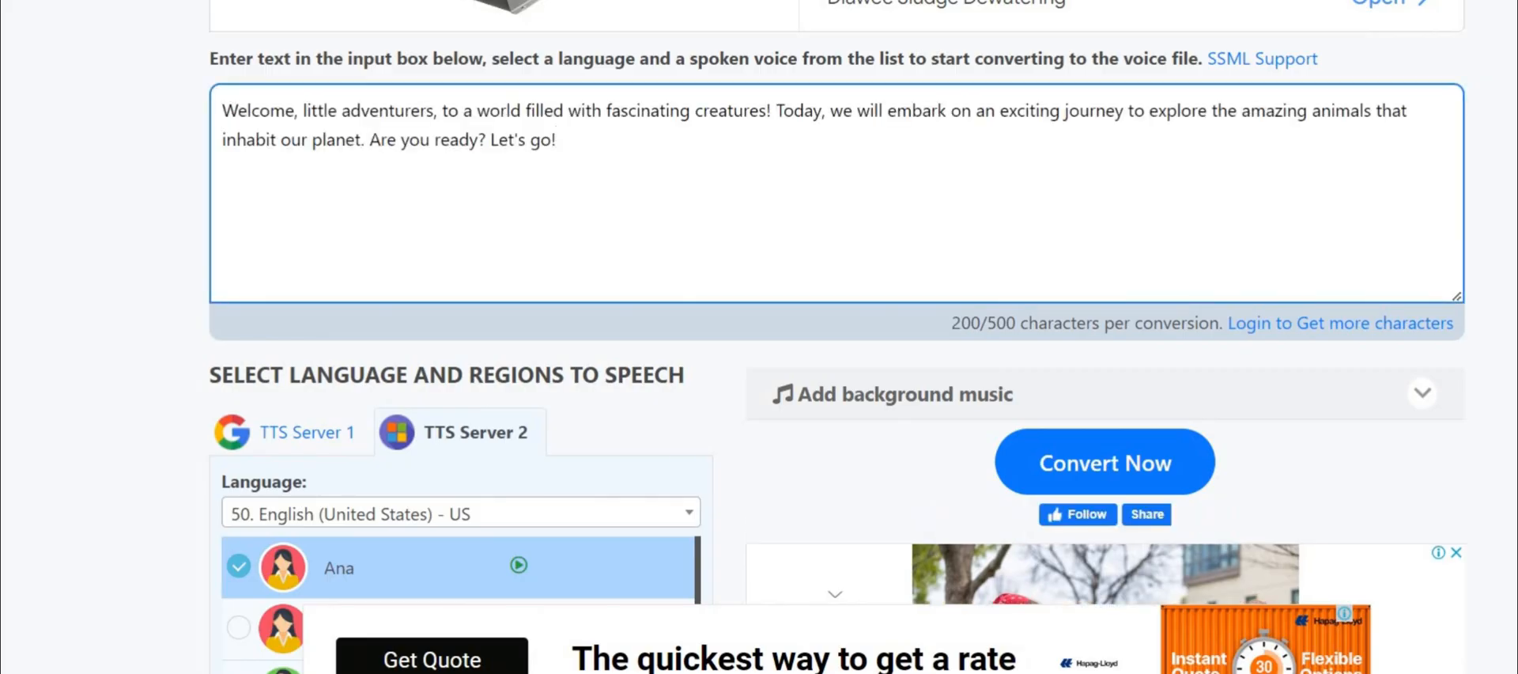
Step: Convert the narration lines, including the elephant line, to speech in the Ana voice
scroll("down", 3)
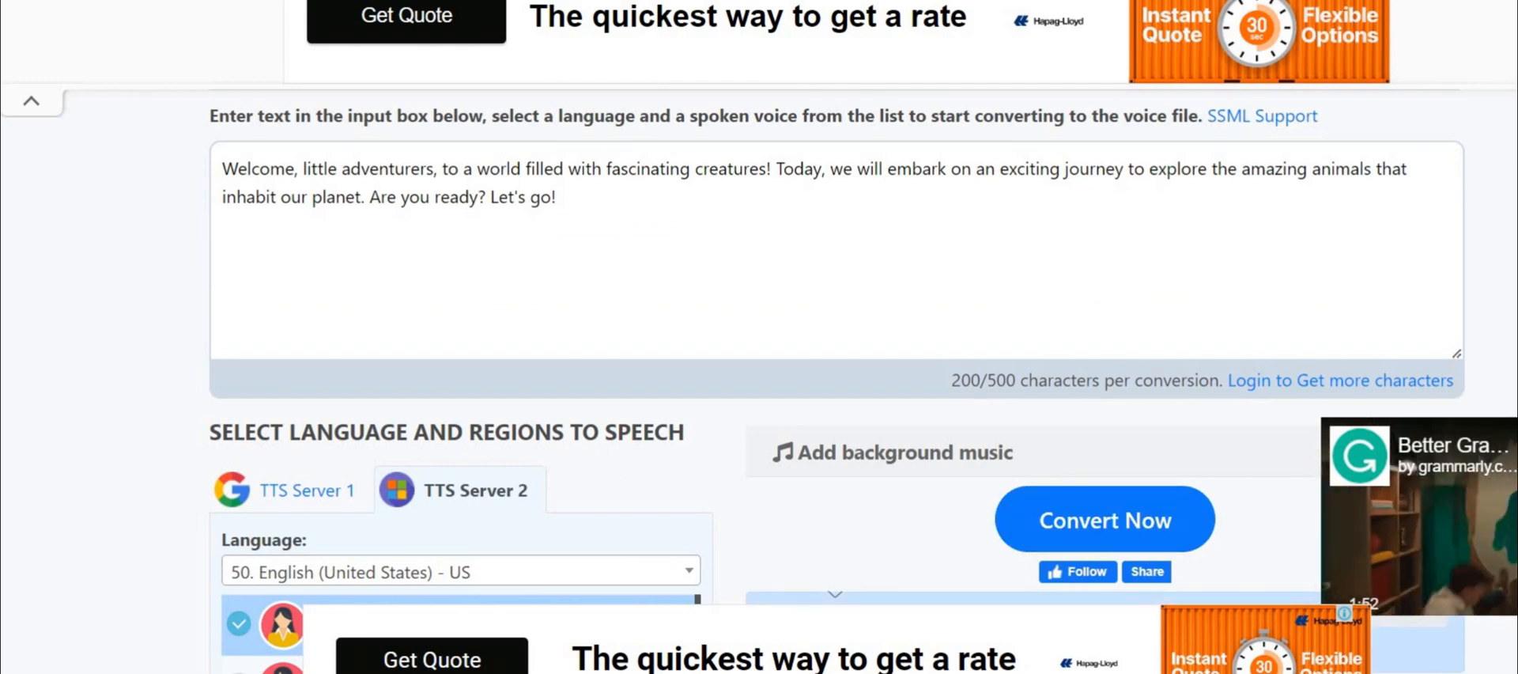
left_click(1103, 519)
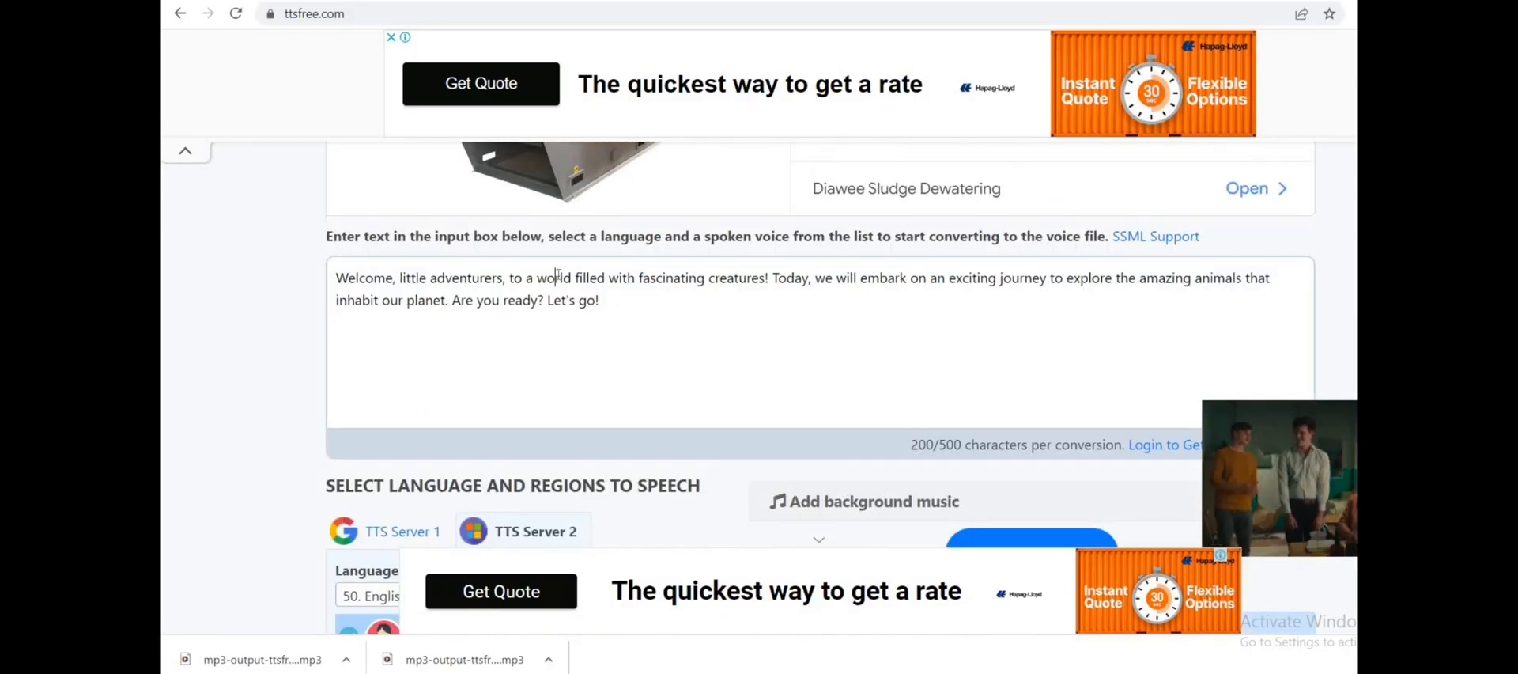
scroll("down", 3)
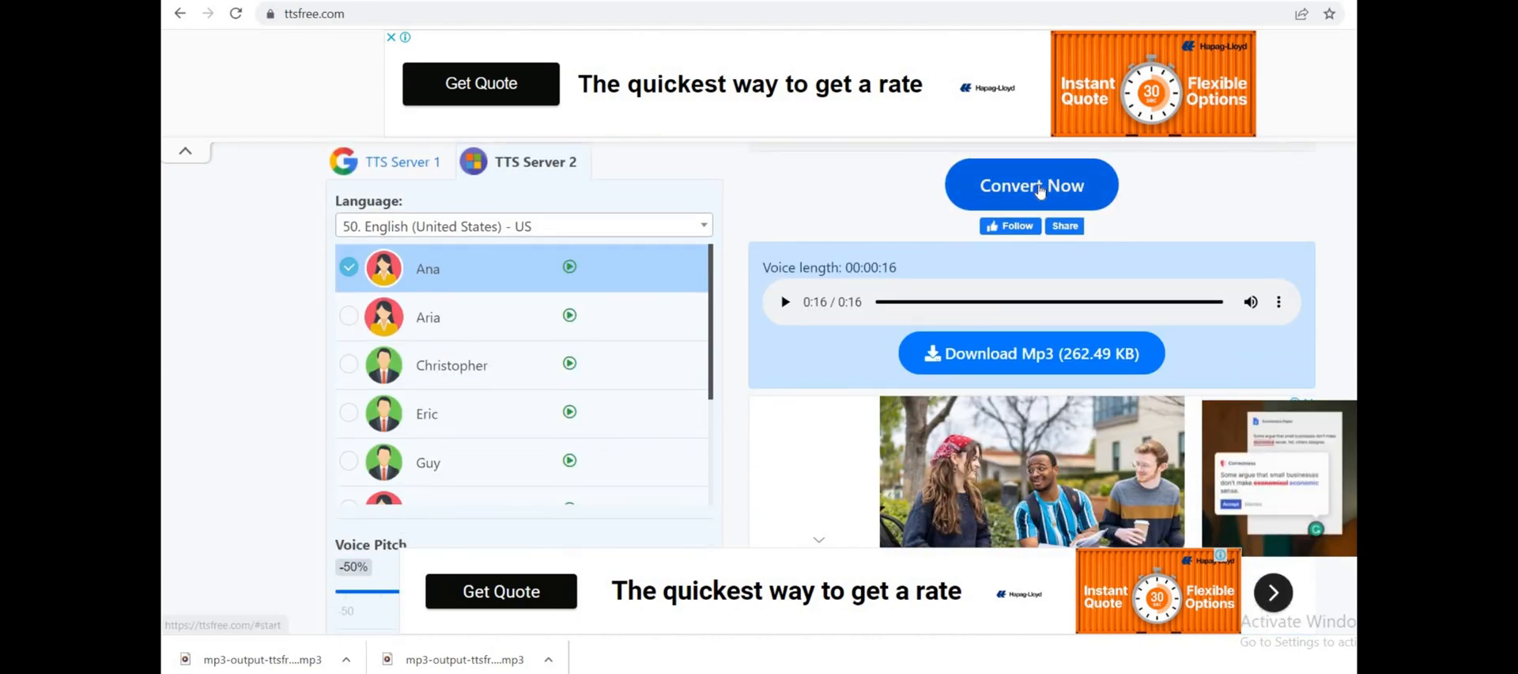
left_click(1031, 184)
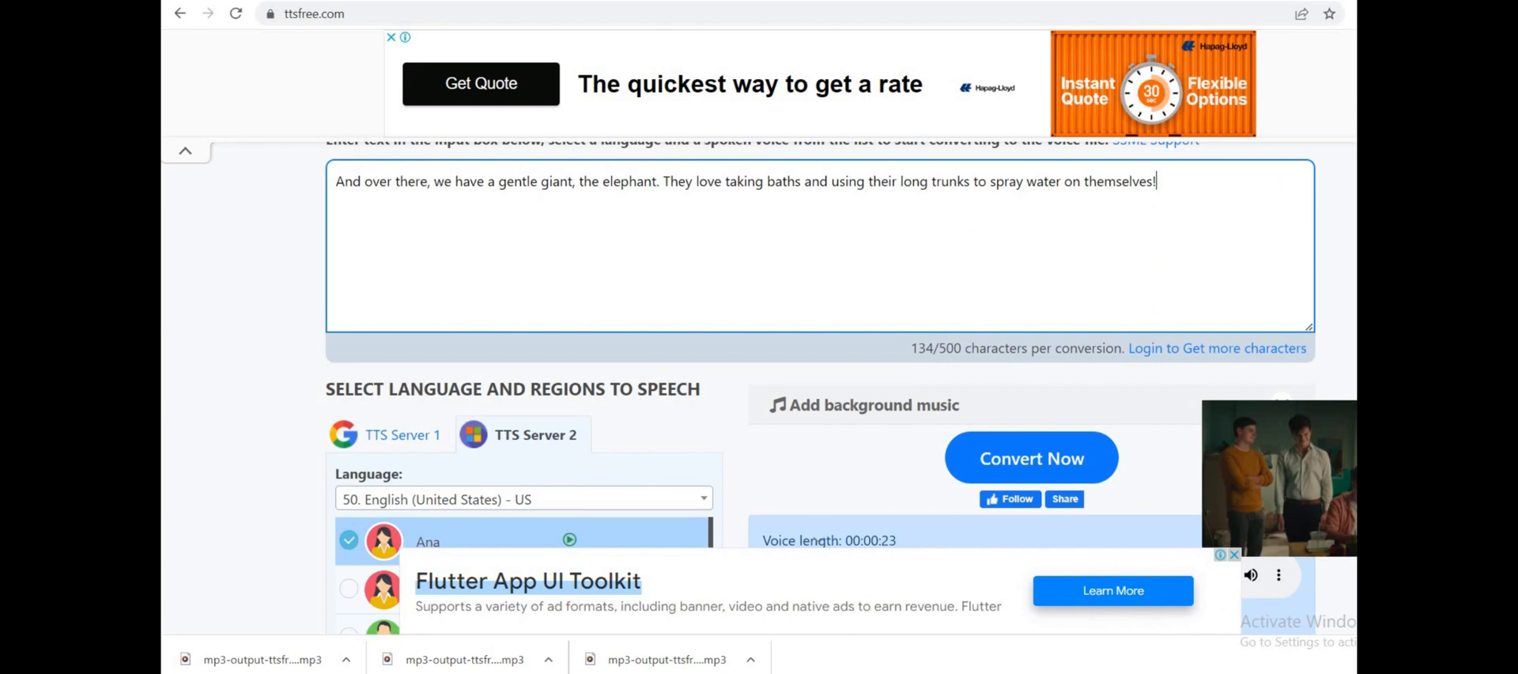
left_click(1031, 458)
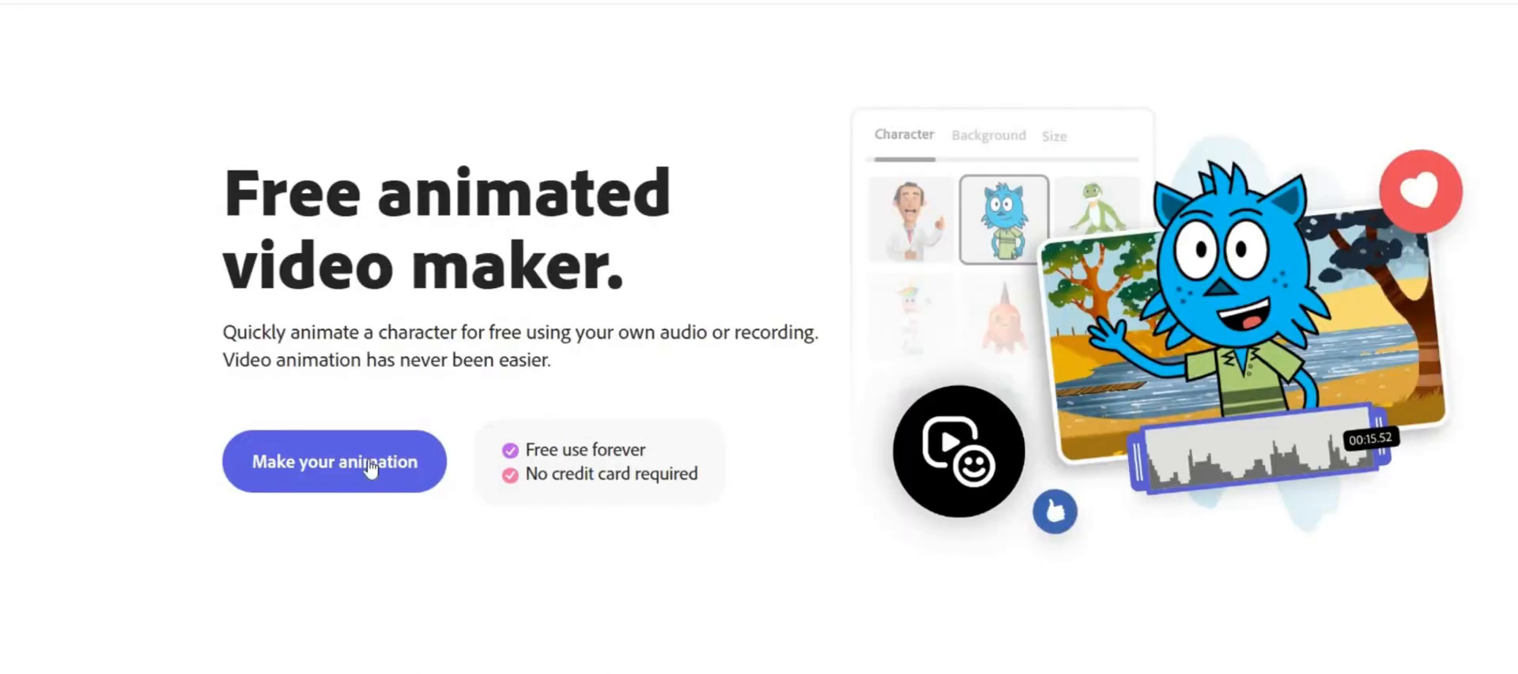
Step: Start a Baseball character animation on a custom #10E55A green background
left_click(333, 461)
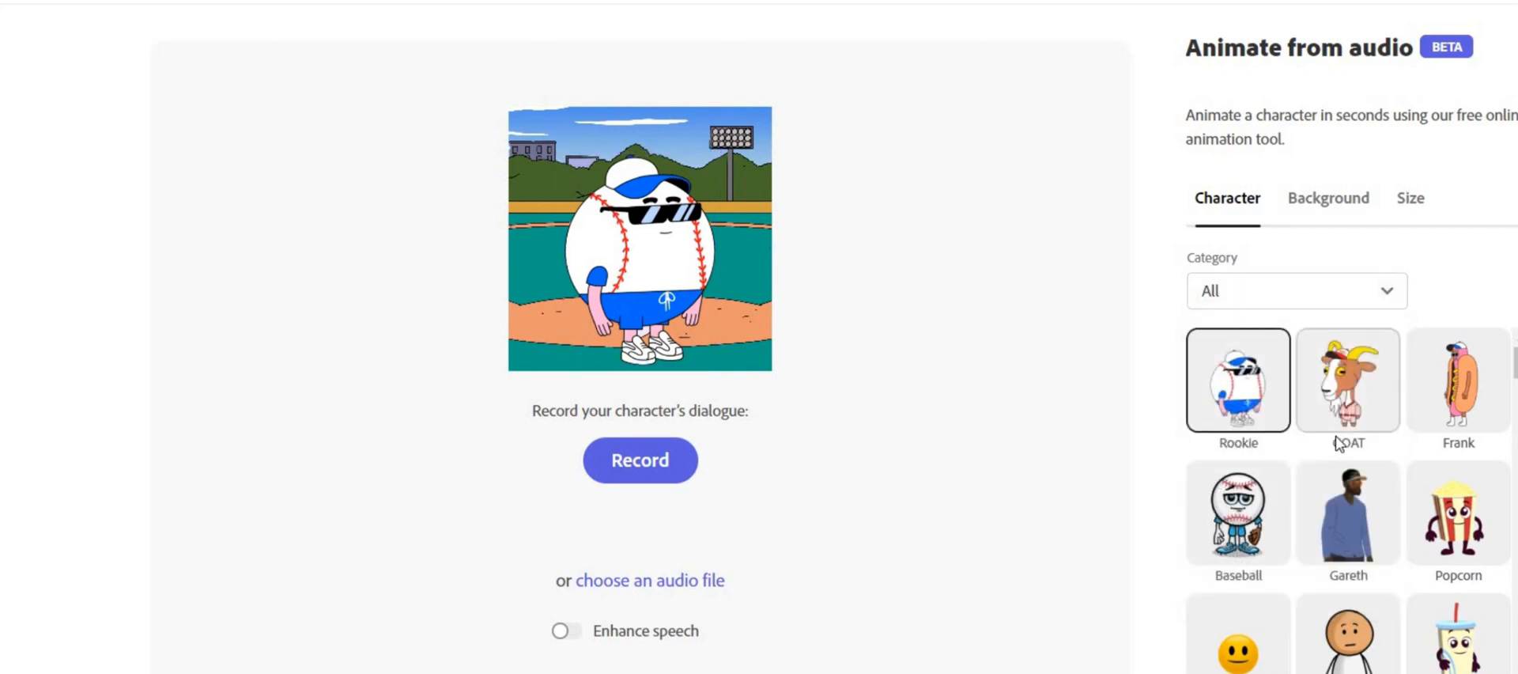
left_click(1237, 513)
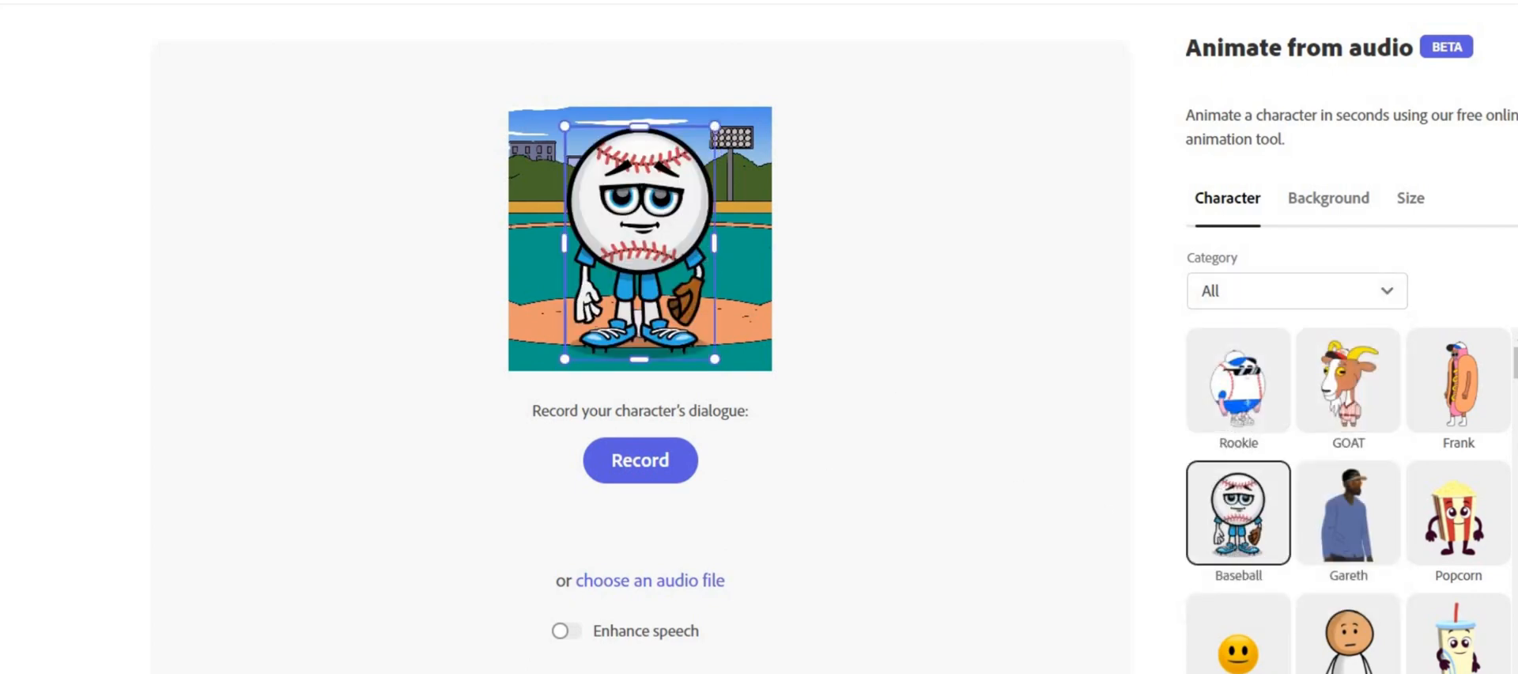
scroll("down", 3)
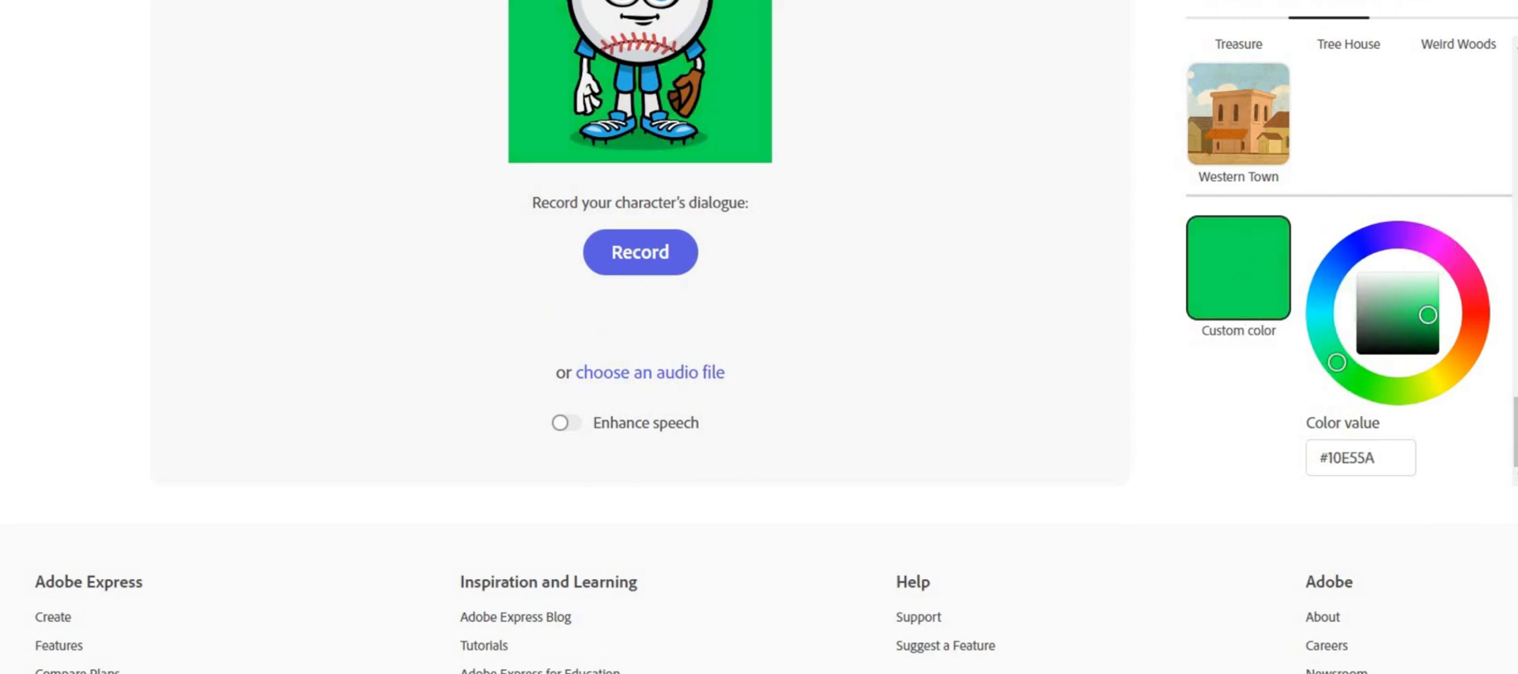
left_click(1410, 198)
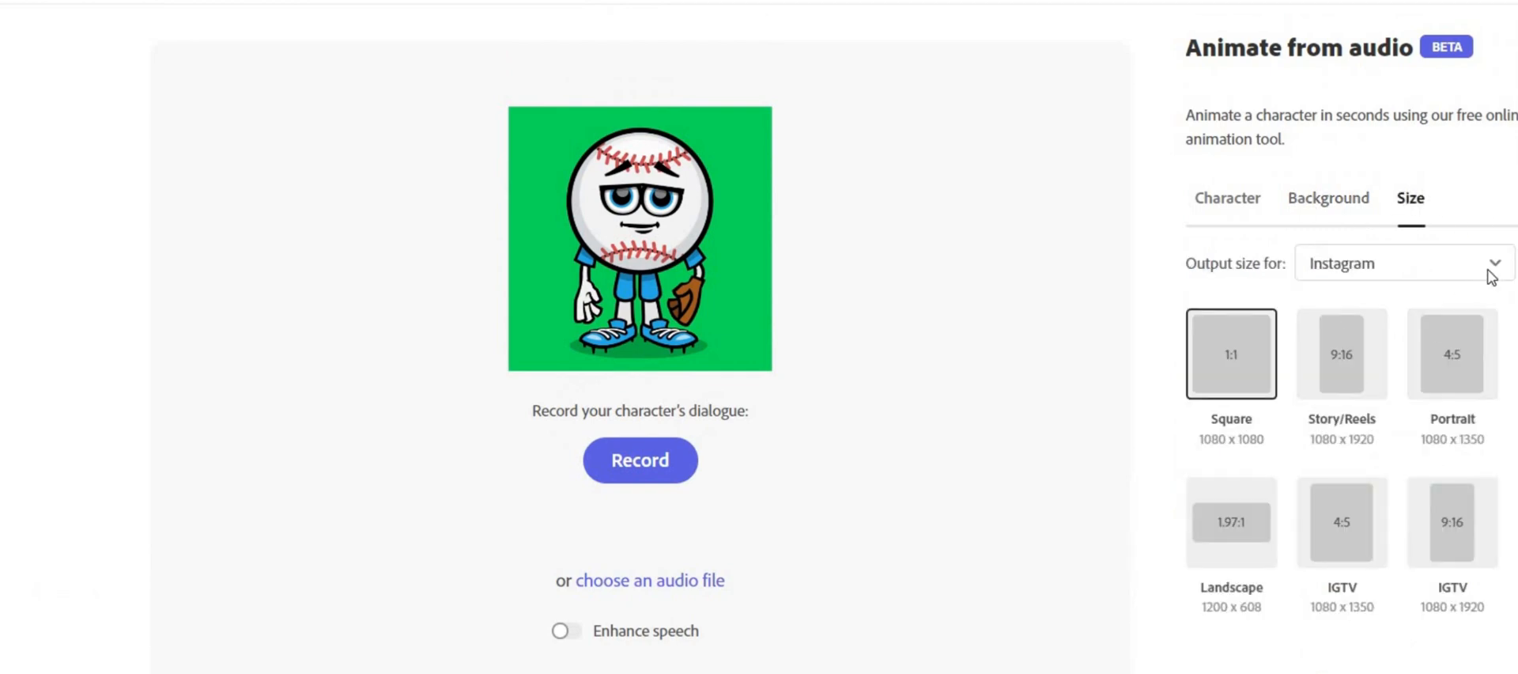
Step: Set YouTube Landscape 16:9 output, load the narration MP3, and preview the animation
left_click(1401, 262)
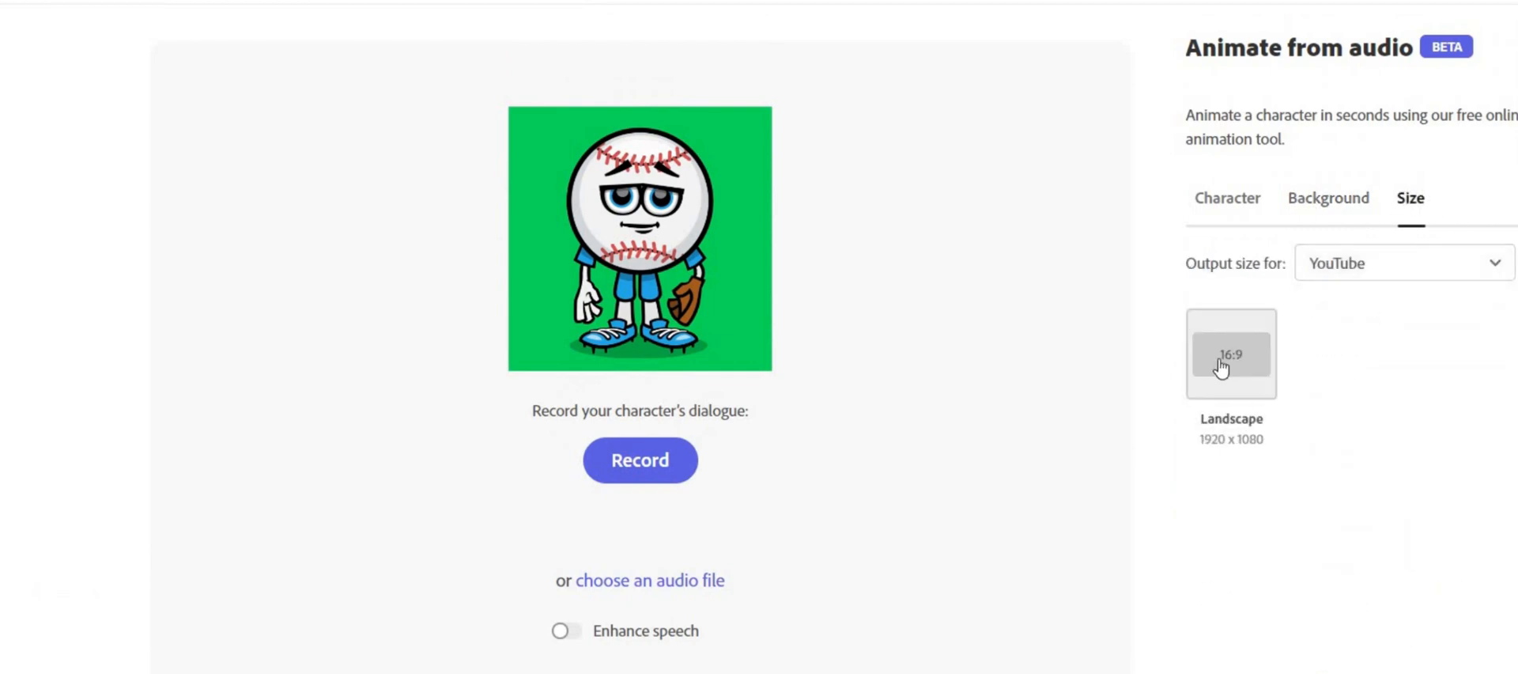
left_click(1230, 353)
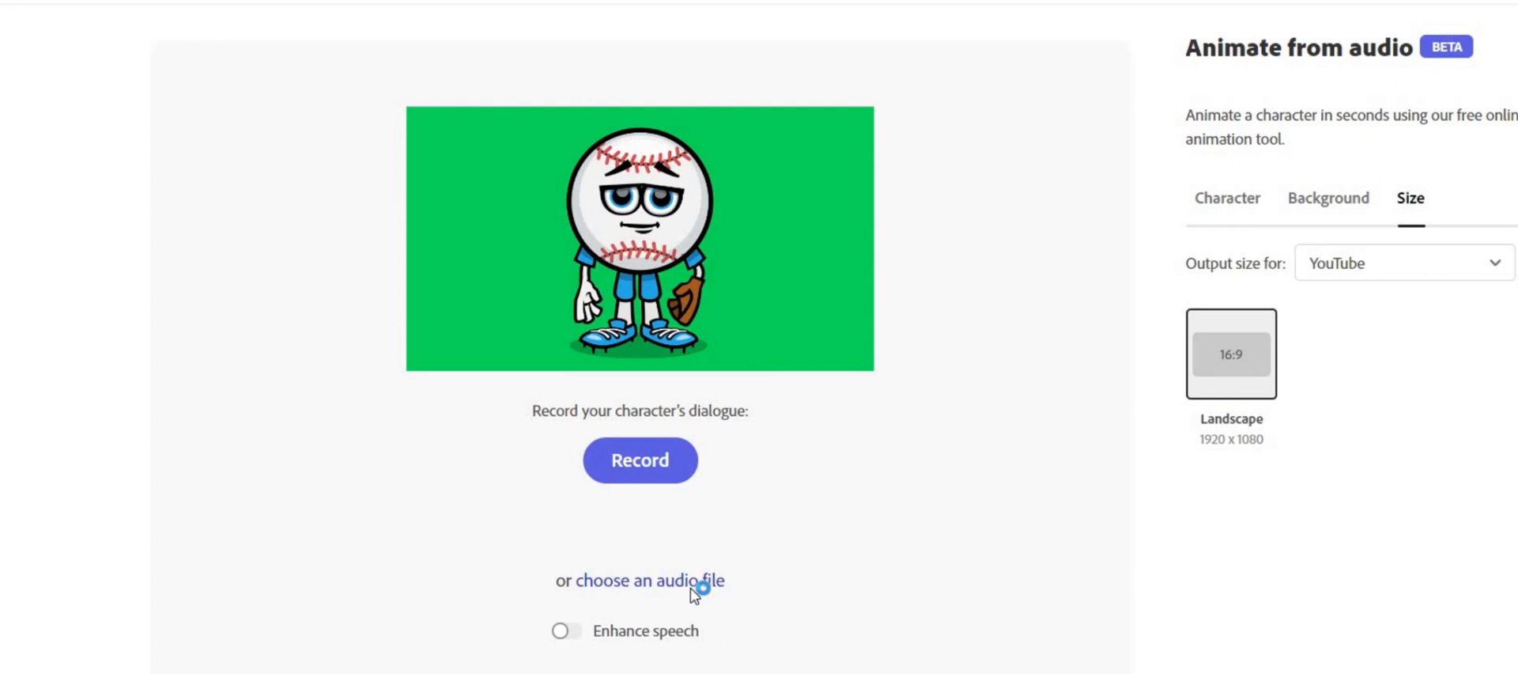
left_click(646, 580)
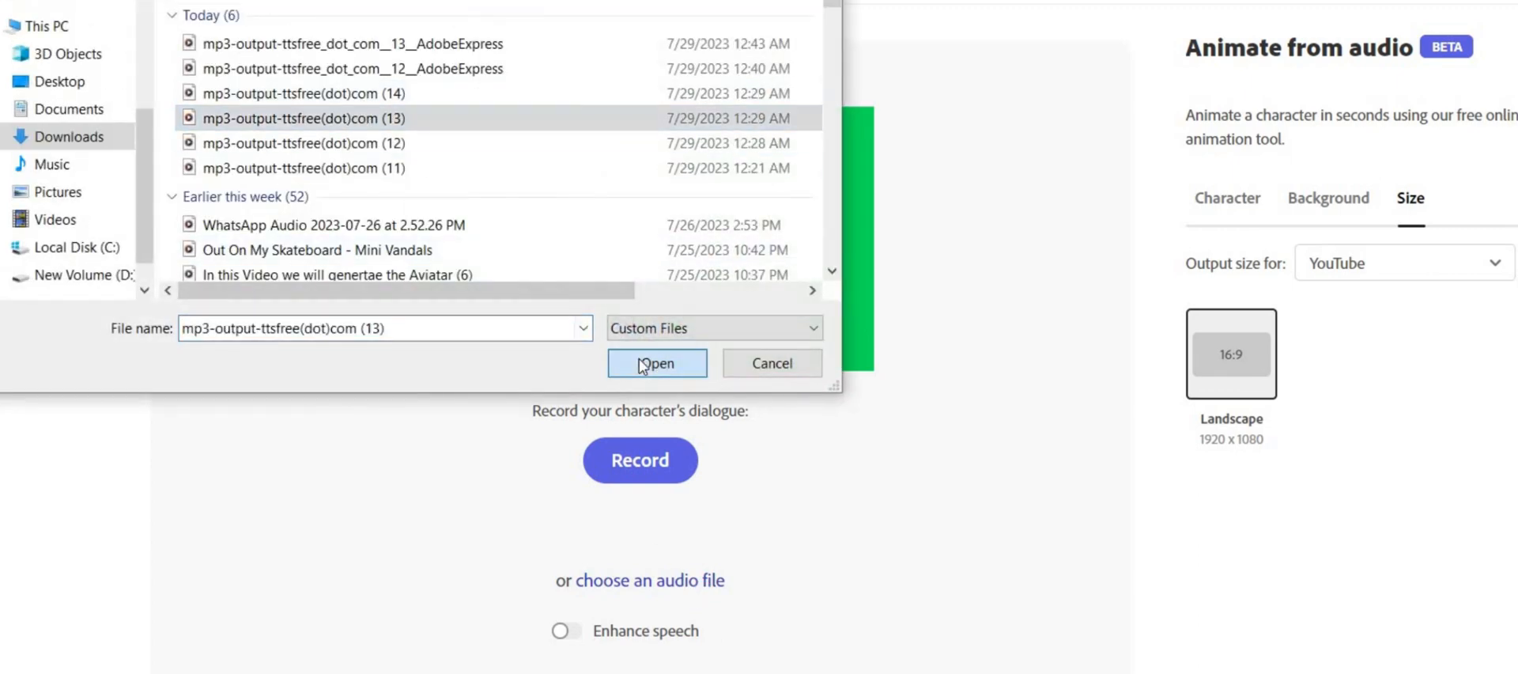
left_click(656, 363)
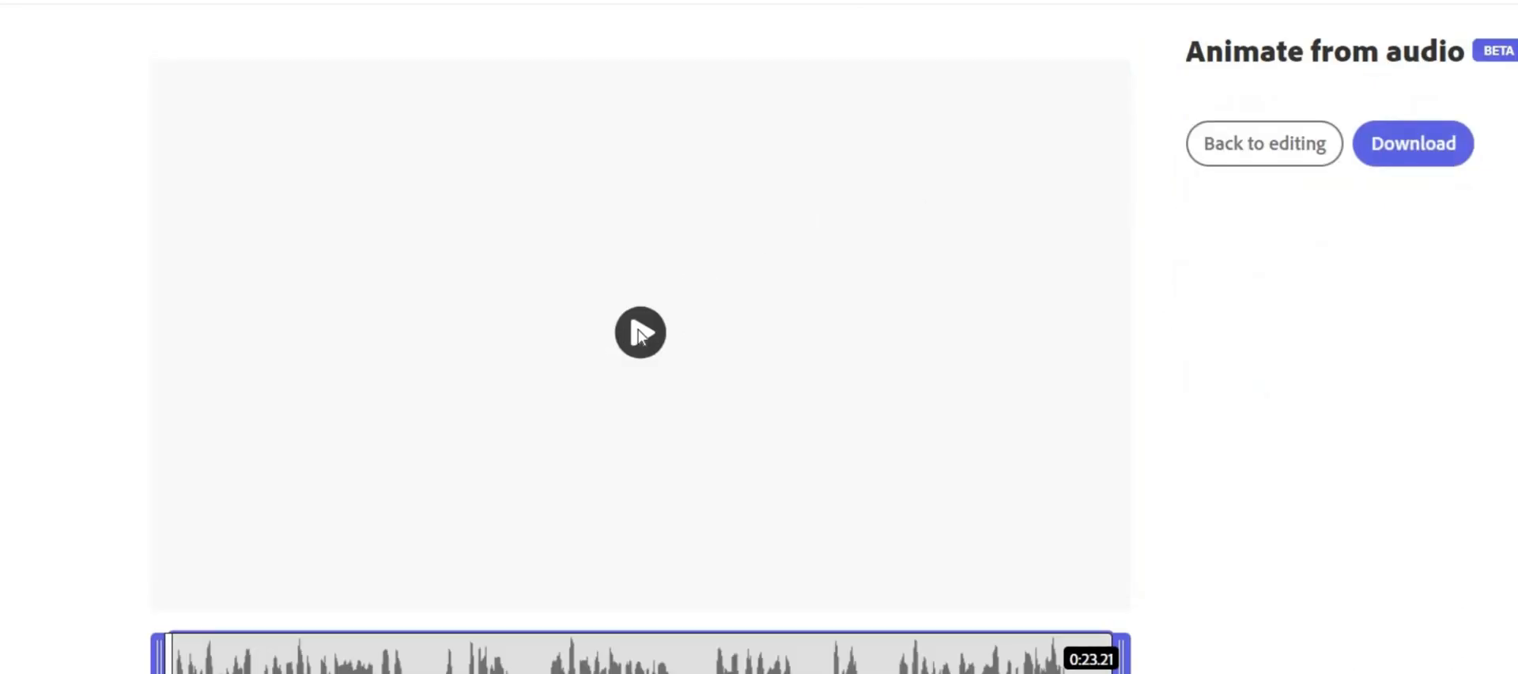
left_click(638, 332)
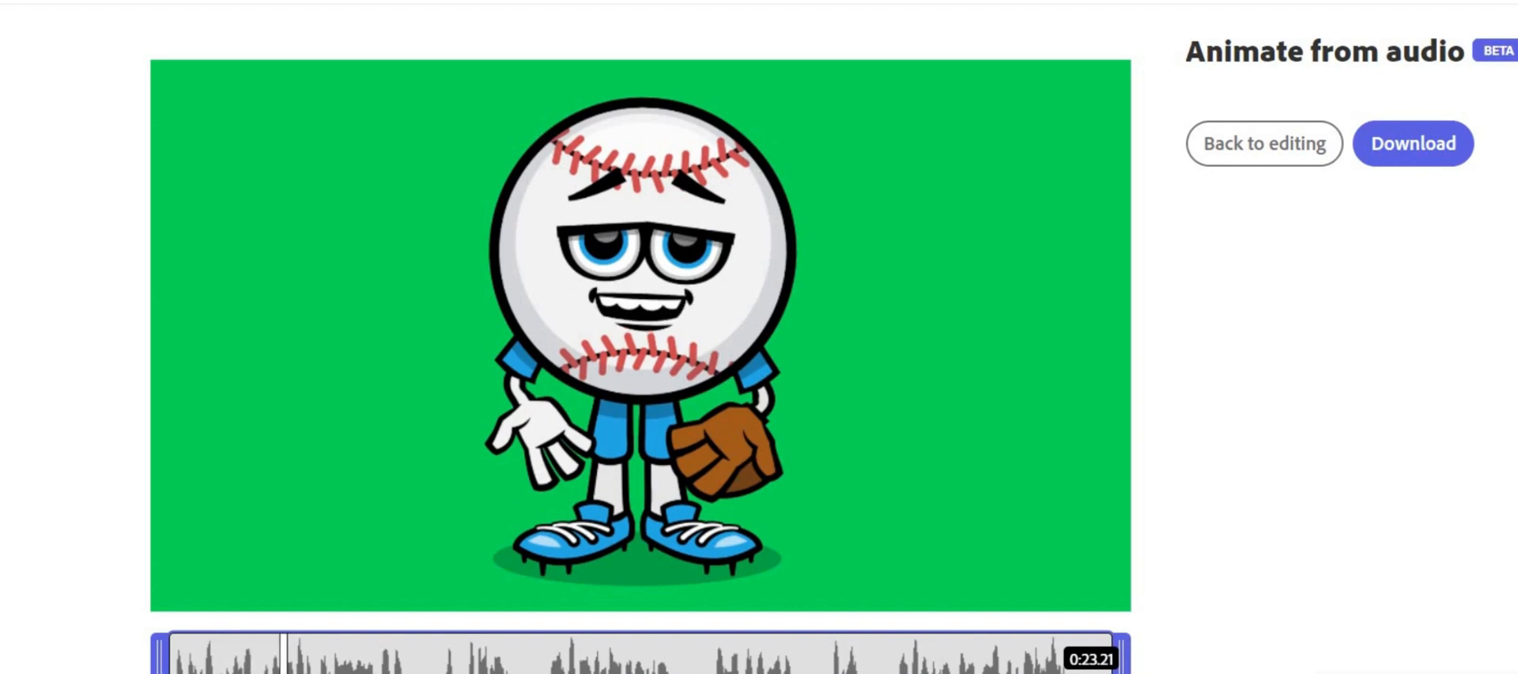
left_click(1263, 143)
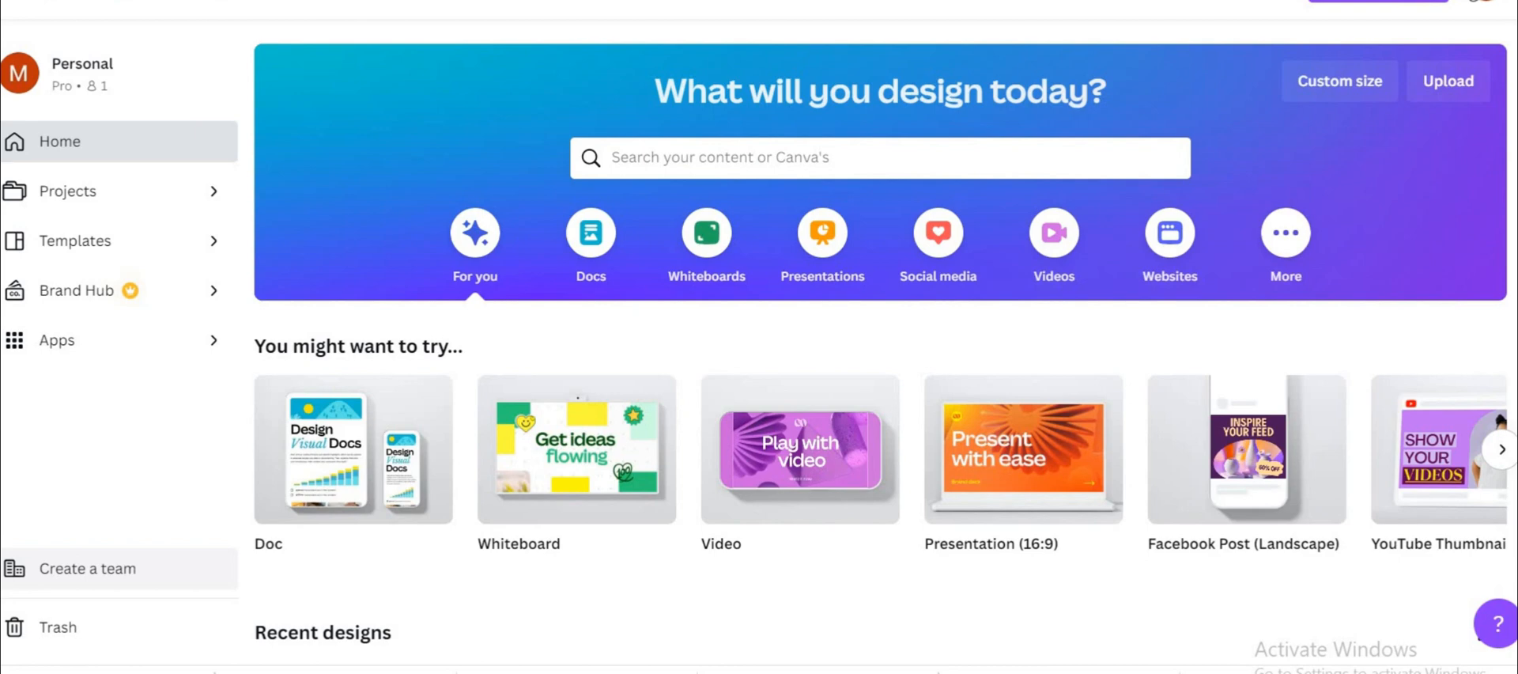
Step: Create a video from the Colorful Nature Farm Animals template found by searching 'jungle background'
left_click(1285, 233)
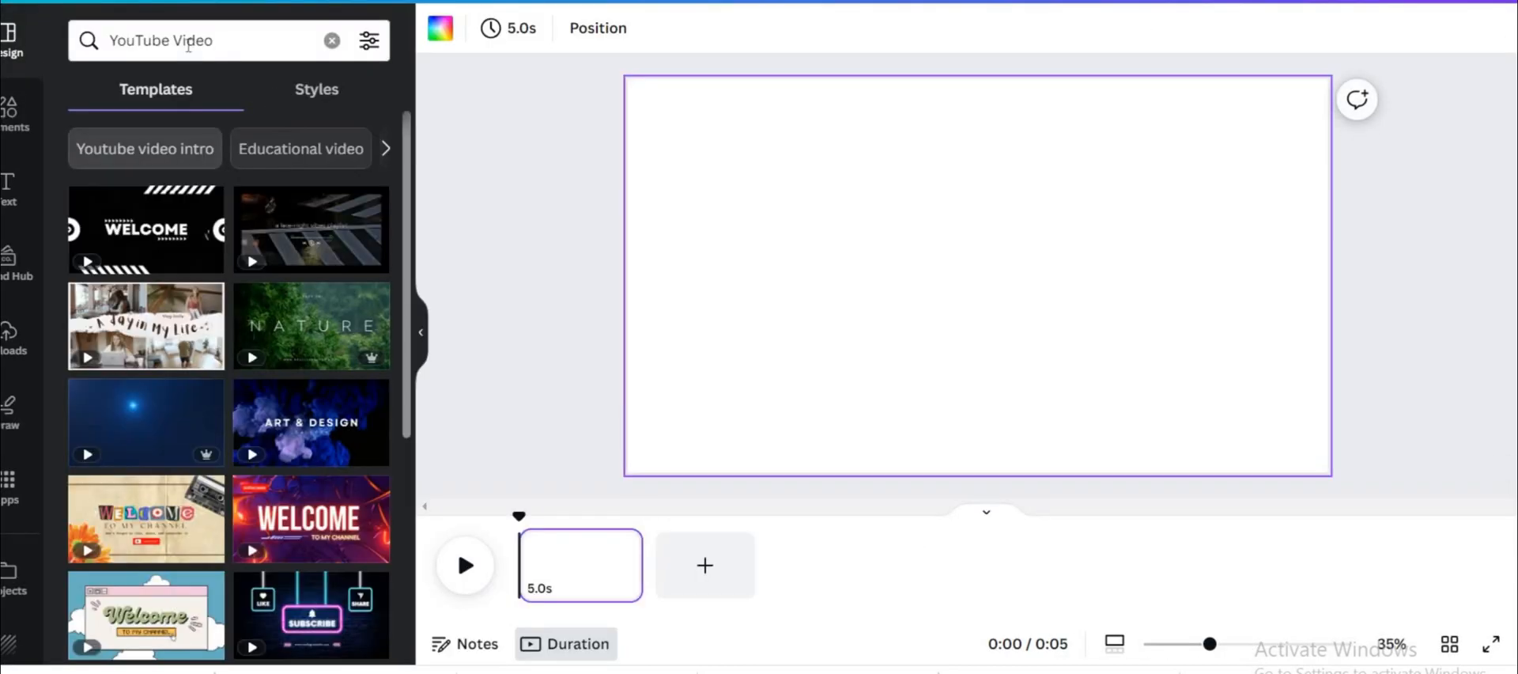
type("jun")
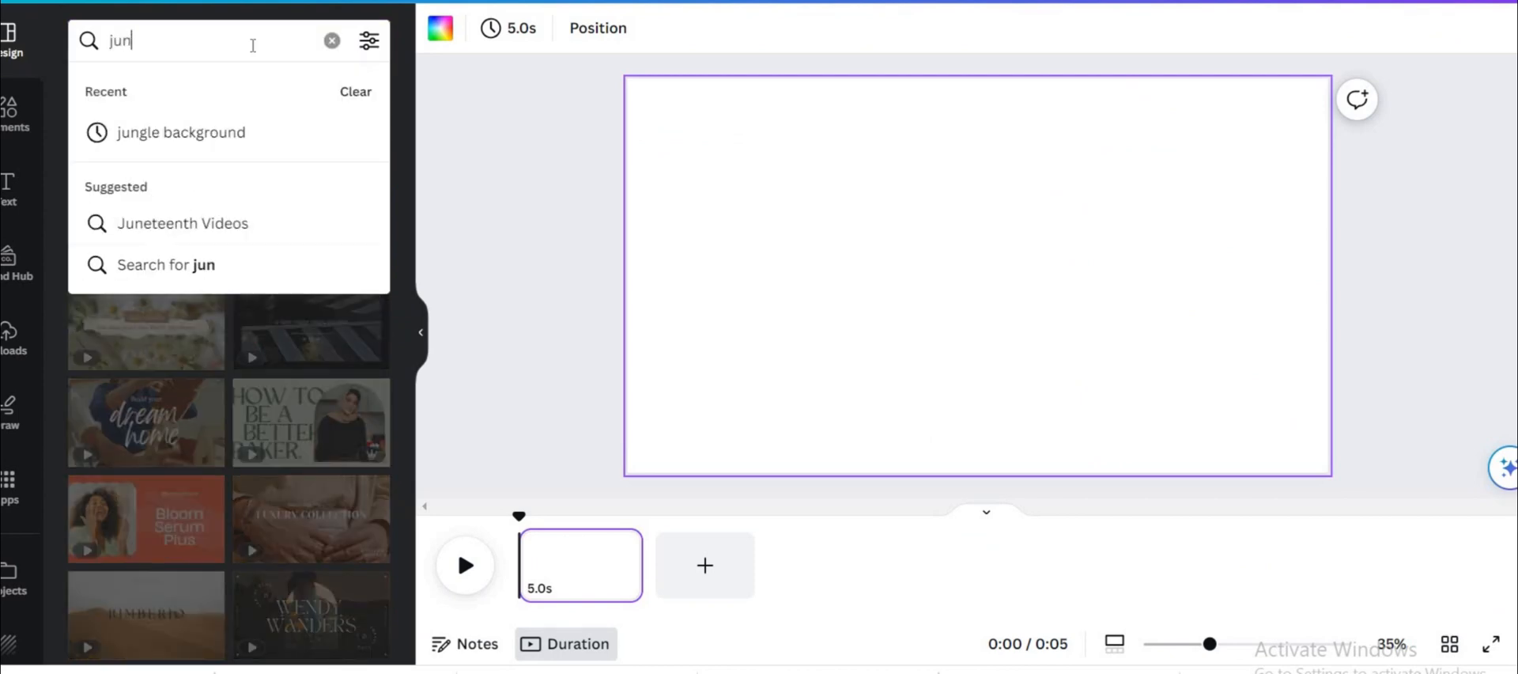
left_click(180, 133)
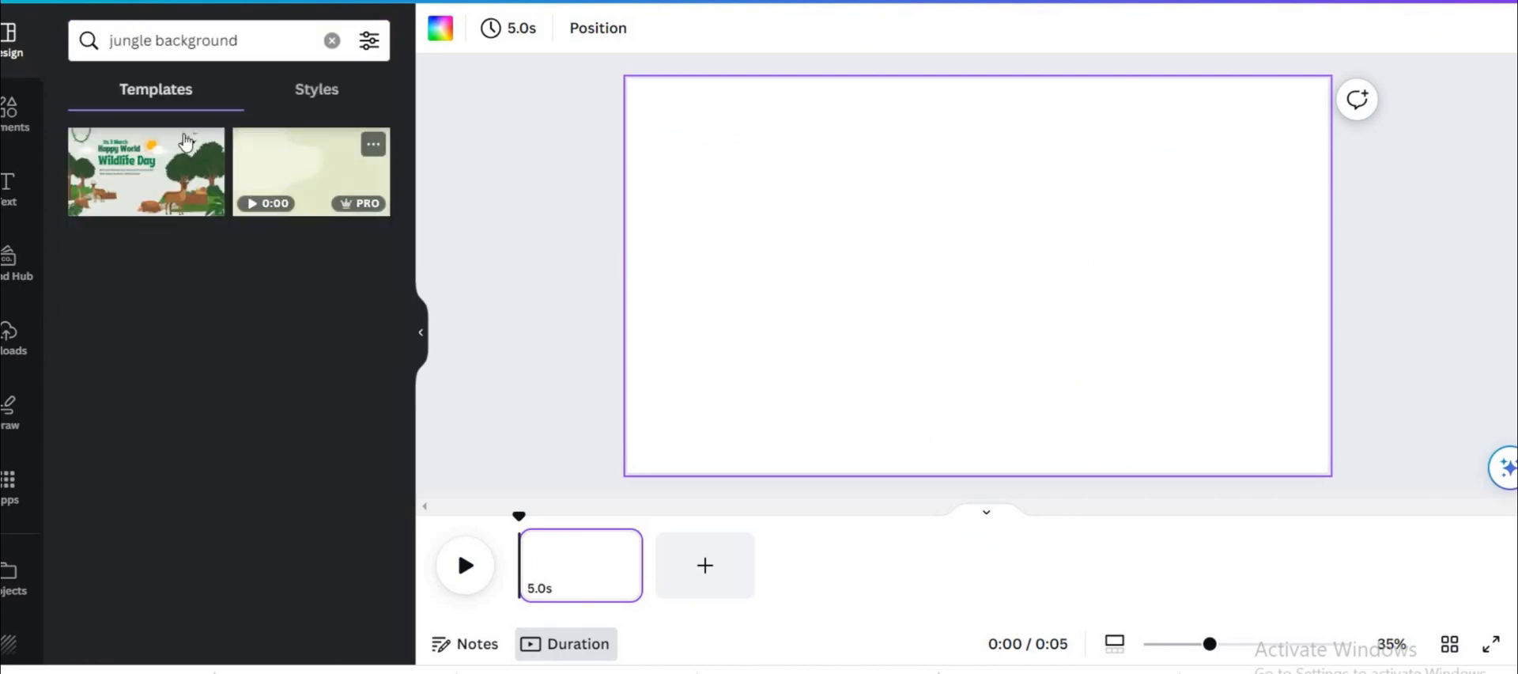
left_click(147, 171)
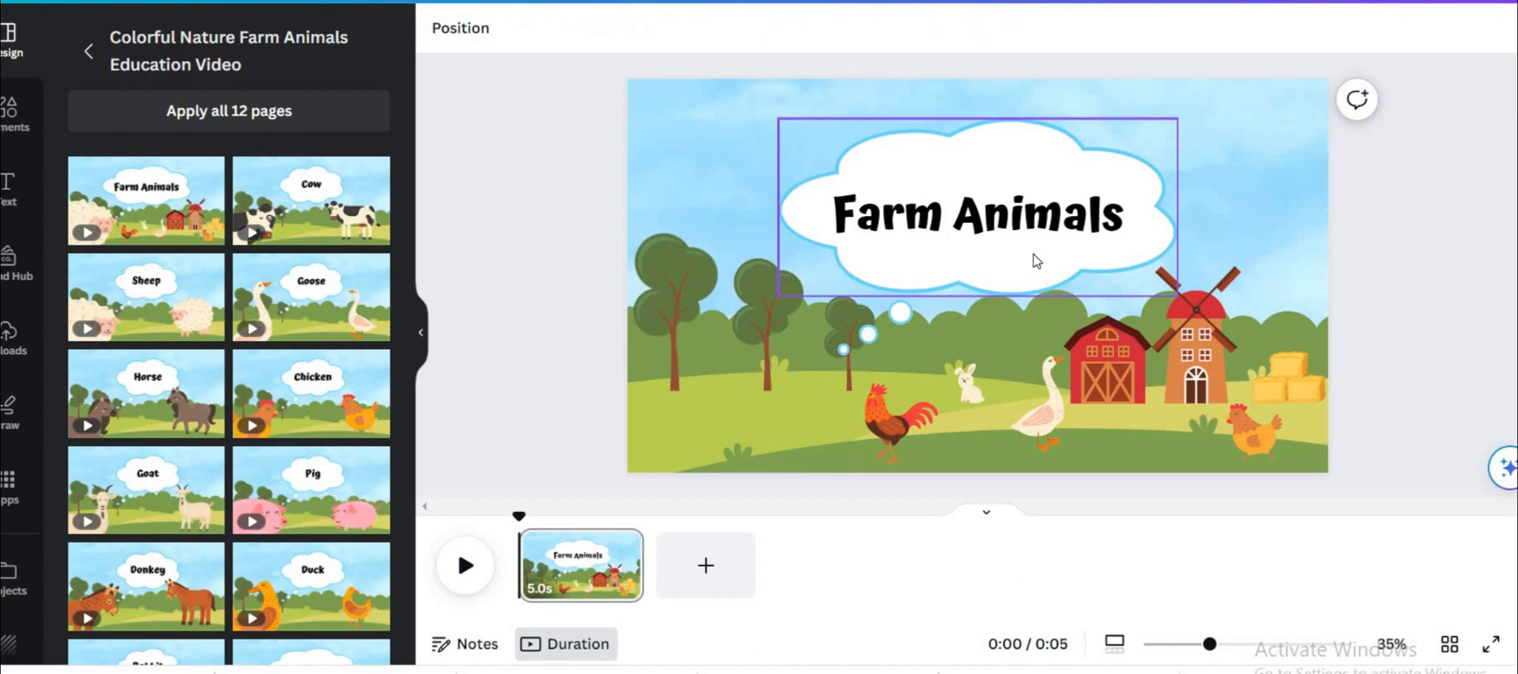
Step: Delete the Farm Animals title and search Elements for 'animated trees'
left_click(976, 213)
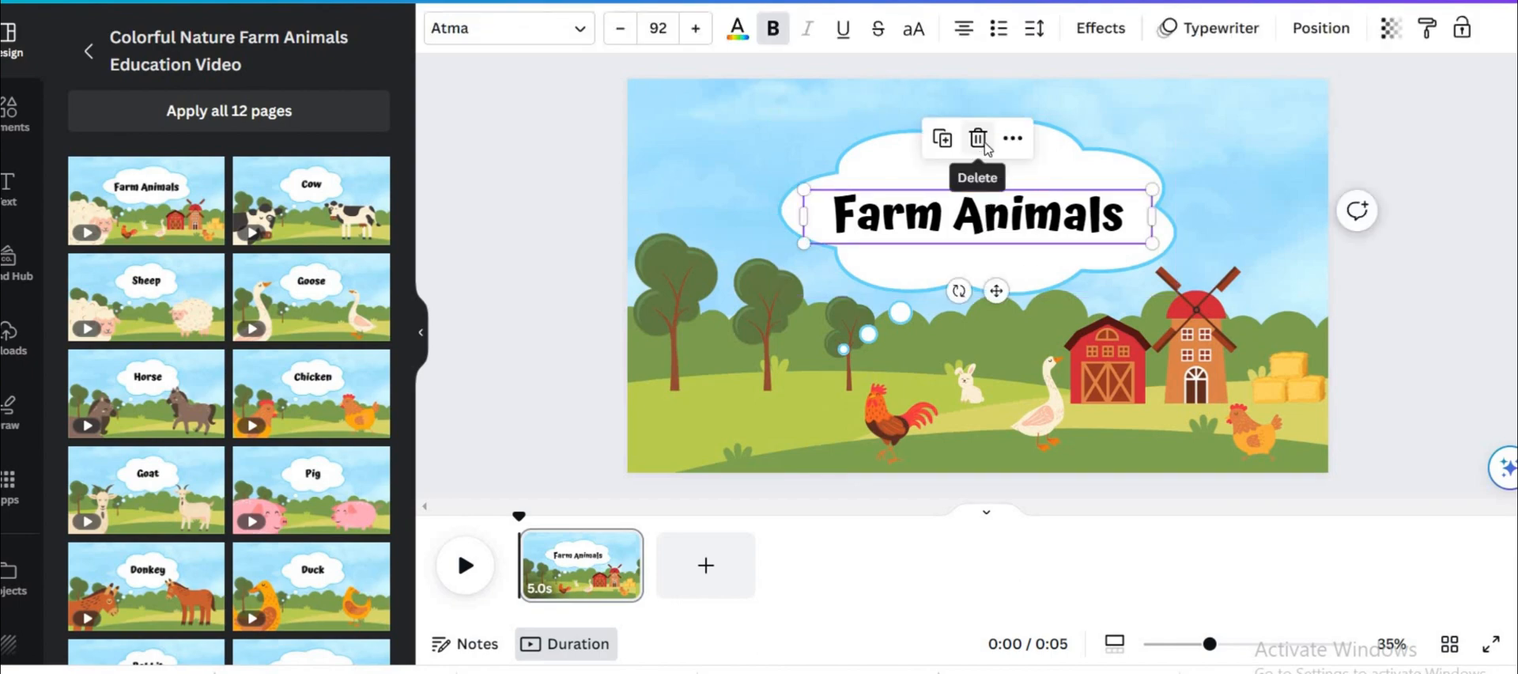
left_click(978, 138)
type("trees")
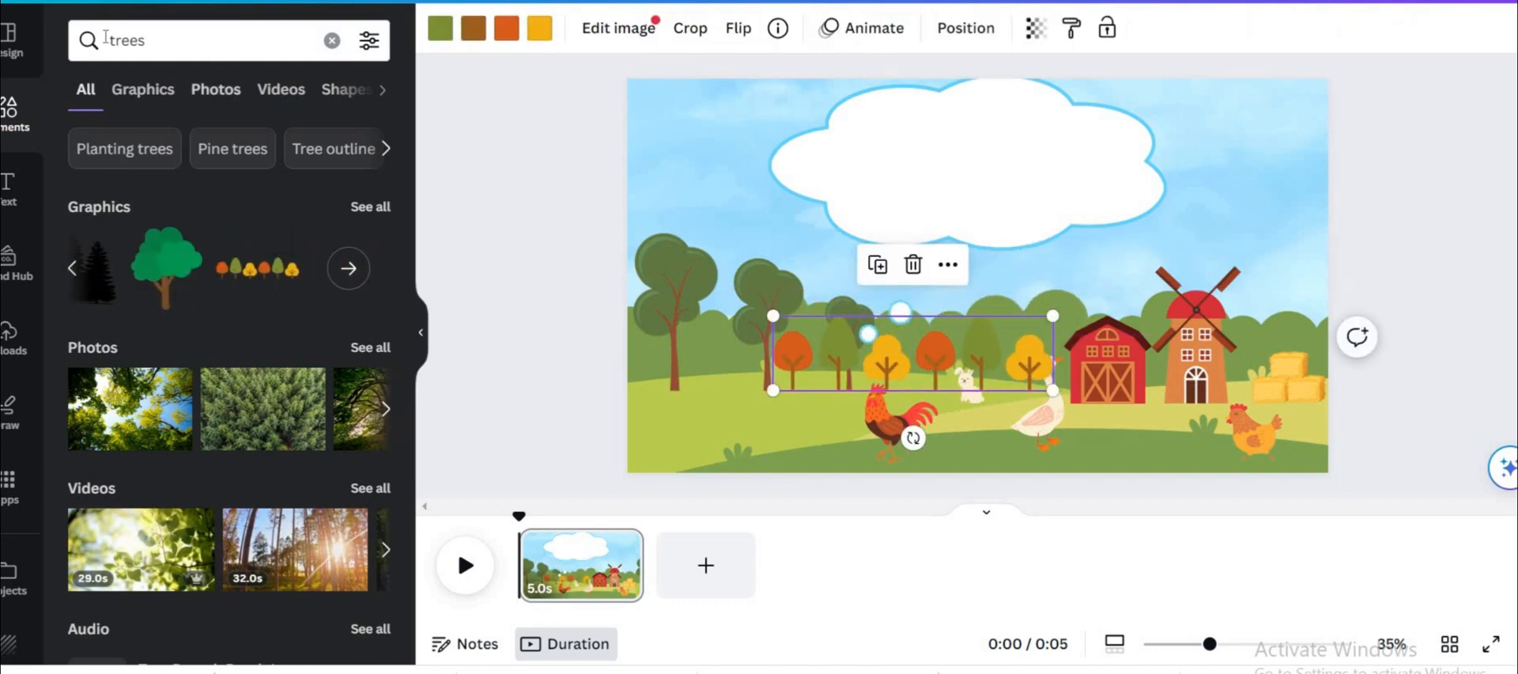
type("animated trees")
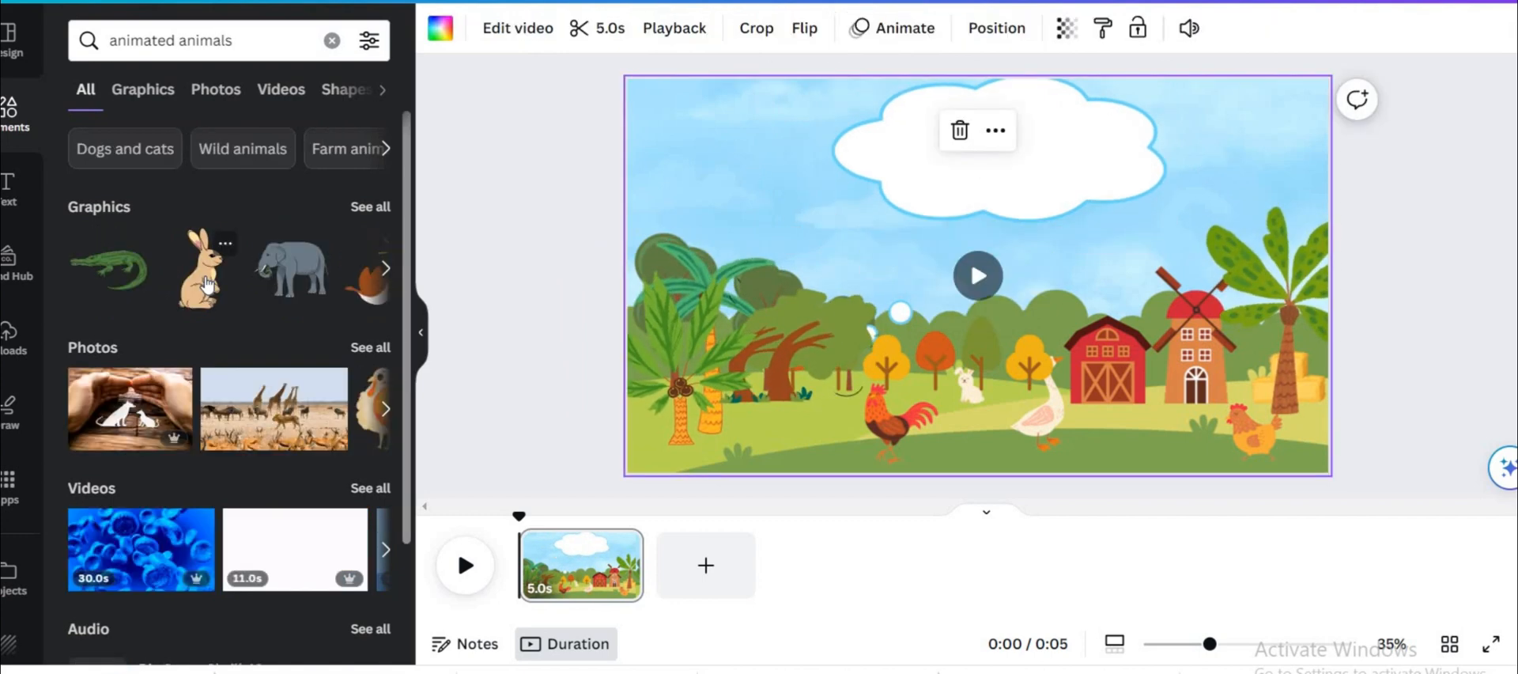
Step: Add rabbit and donkey graphics and set the page duration to 17 seconds
left_click(198, 269)
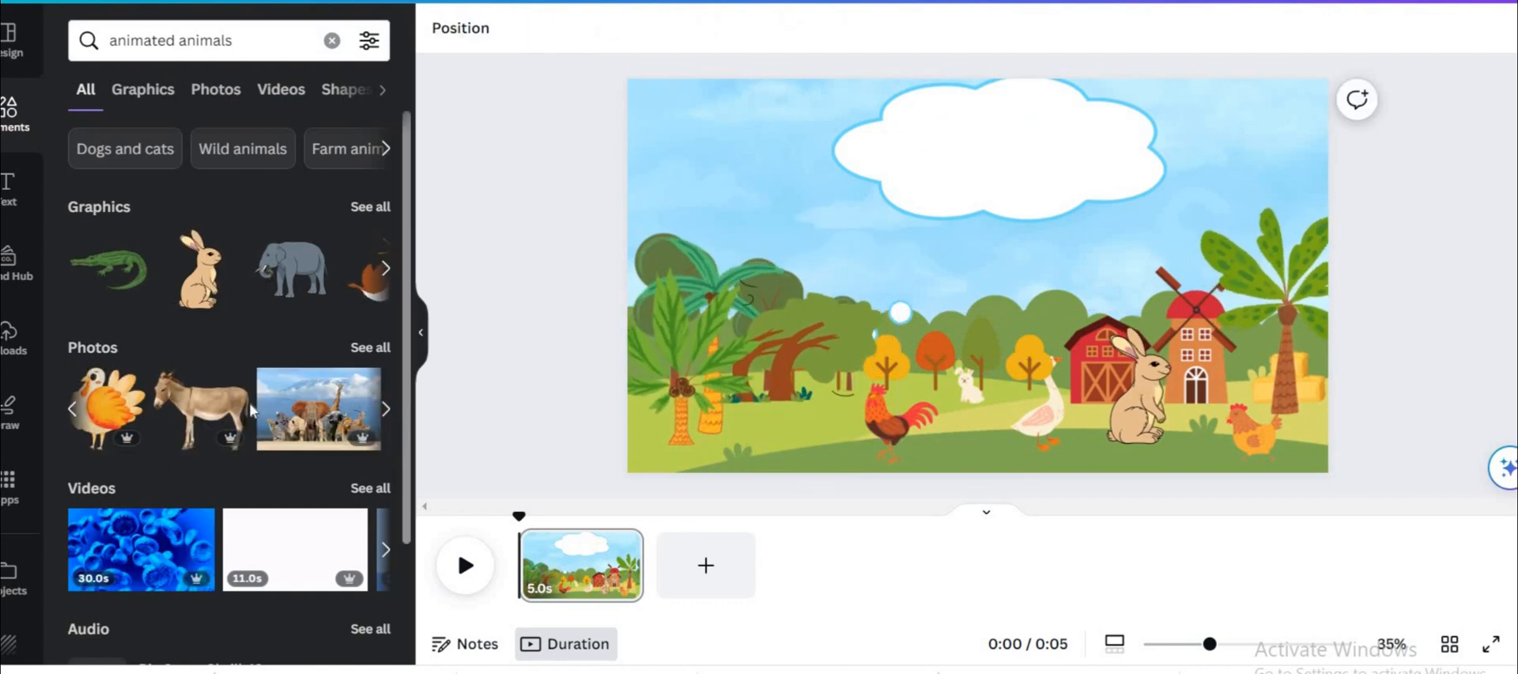
left_click(197, 409)
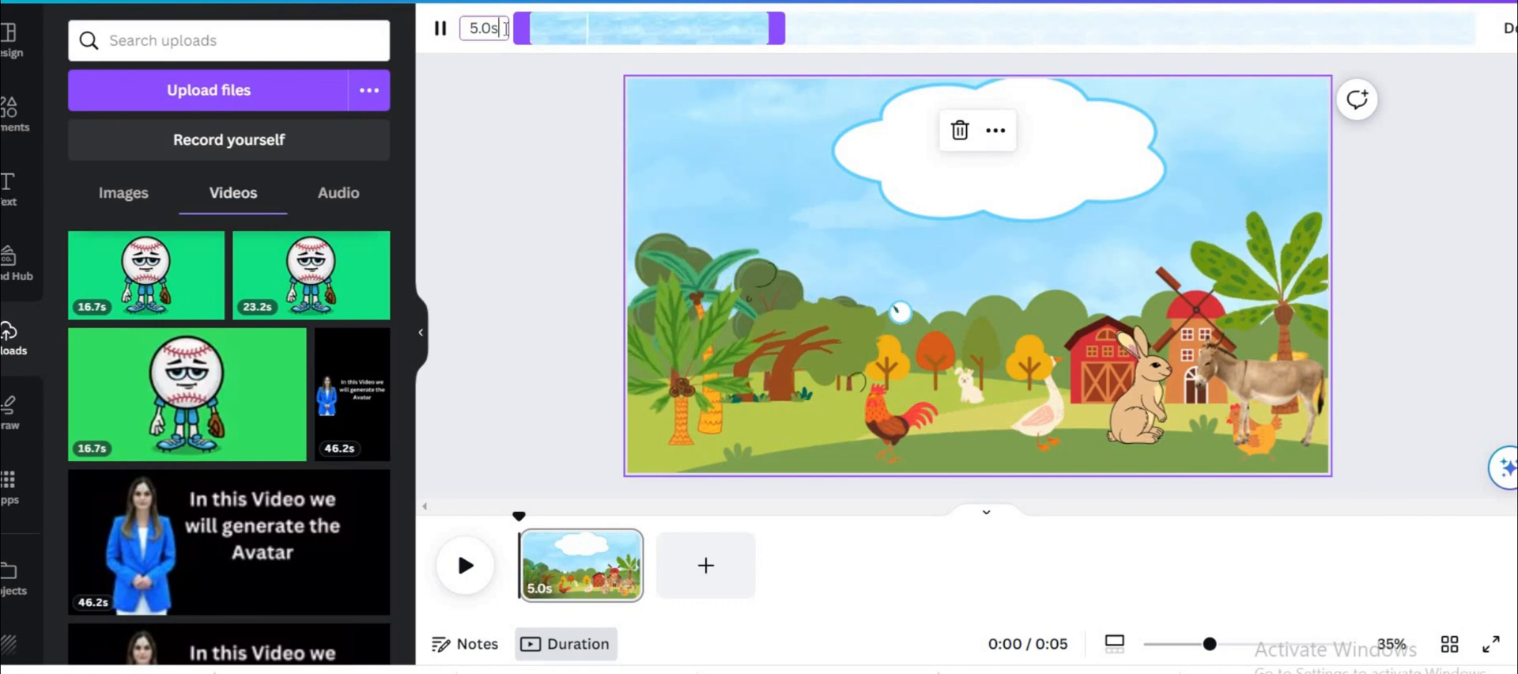
type("17")
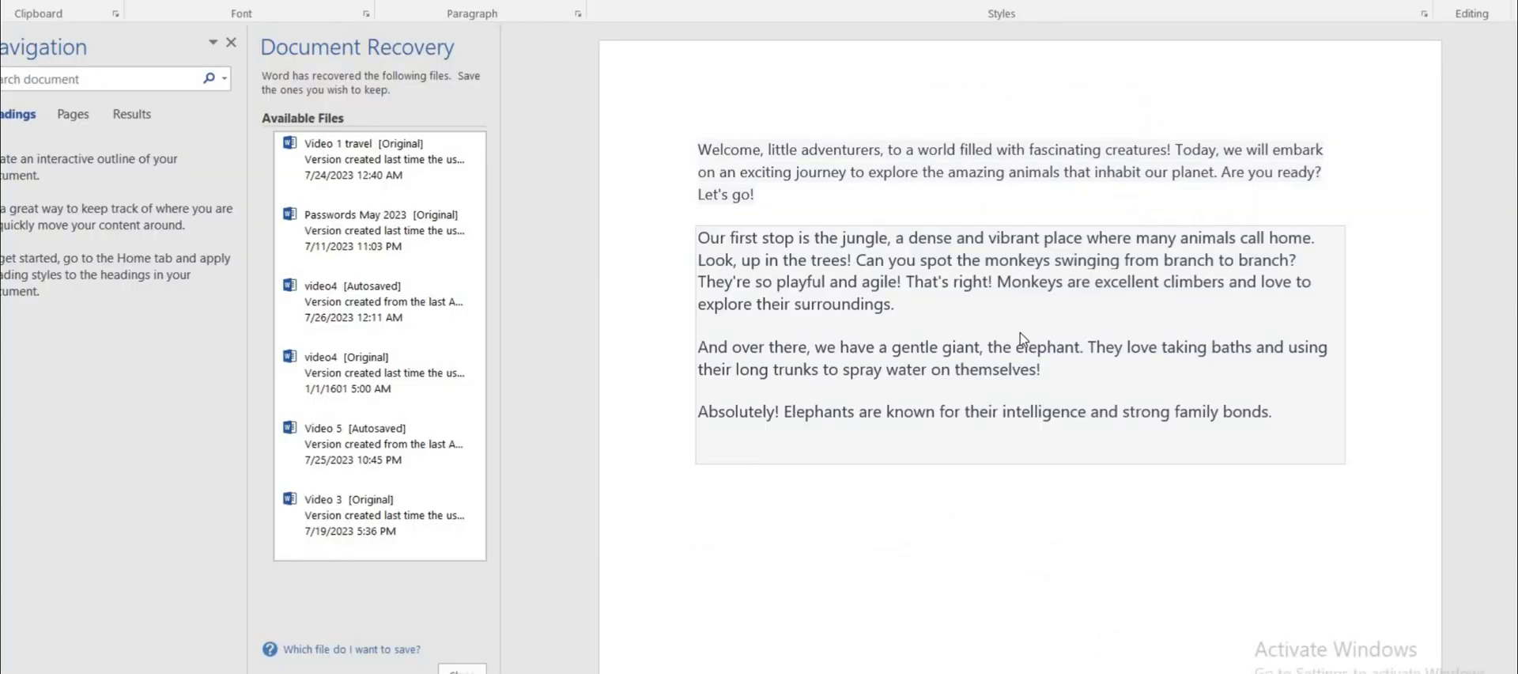
Step: Select the word 'elephant' in the Word narration script
double_click(1045, 347)
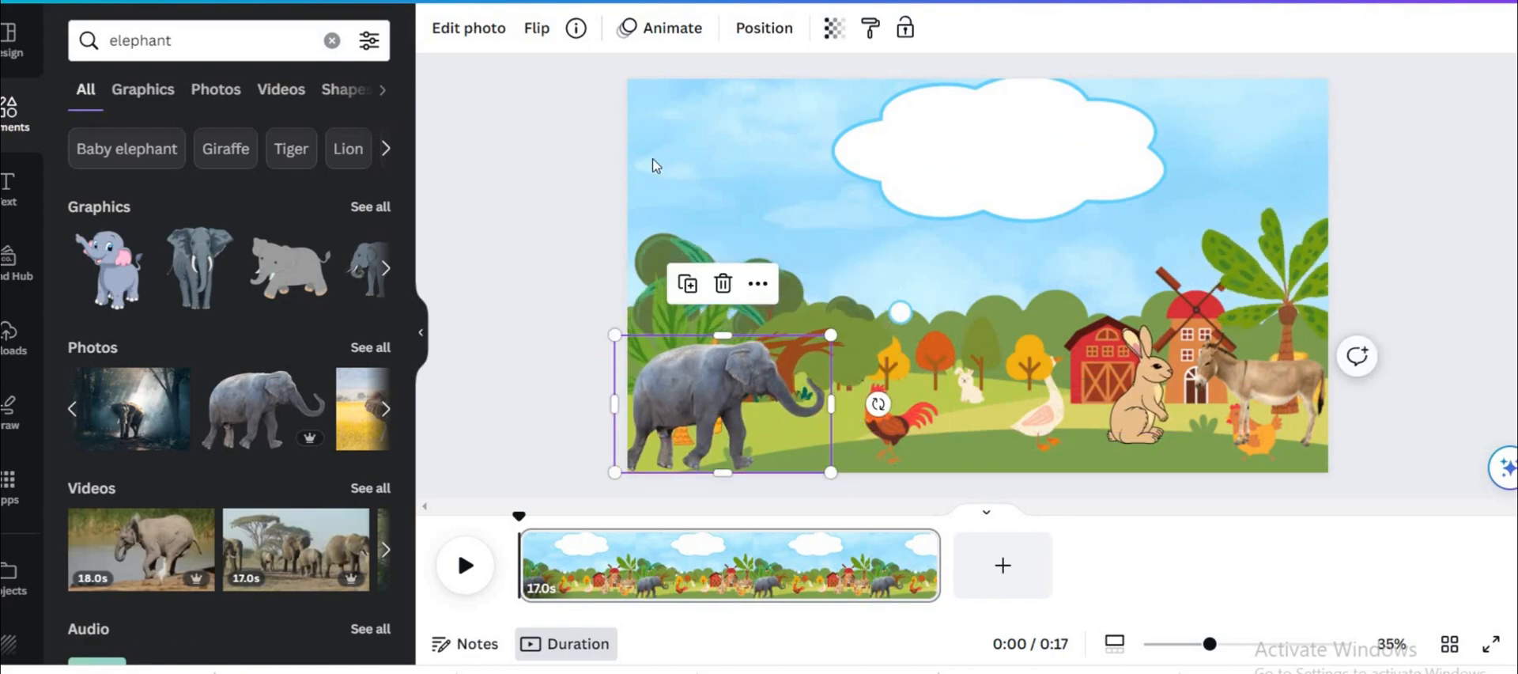
Step: Animate the elephant walking across the farm scene on a custom path, then download the video
left_click(658, 27)
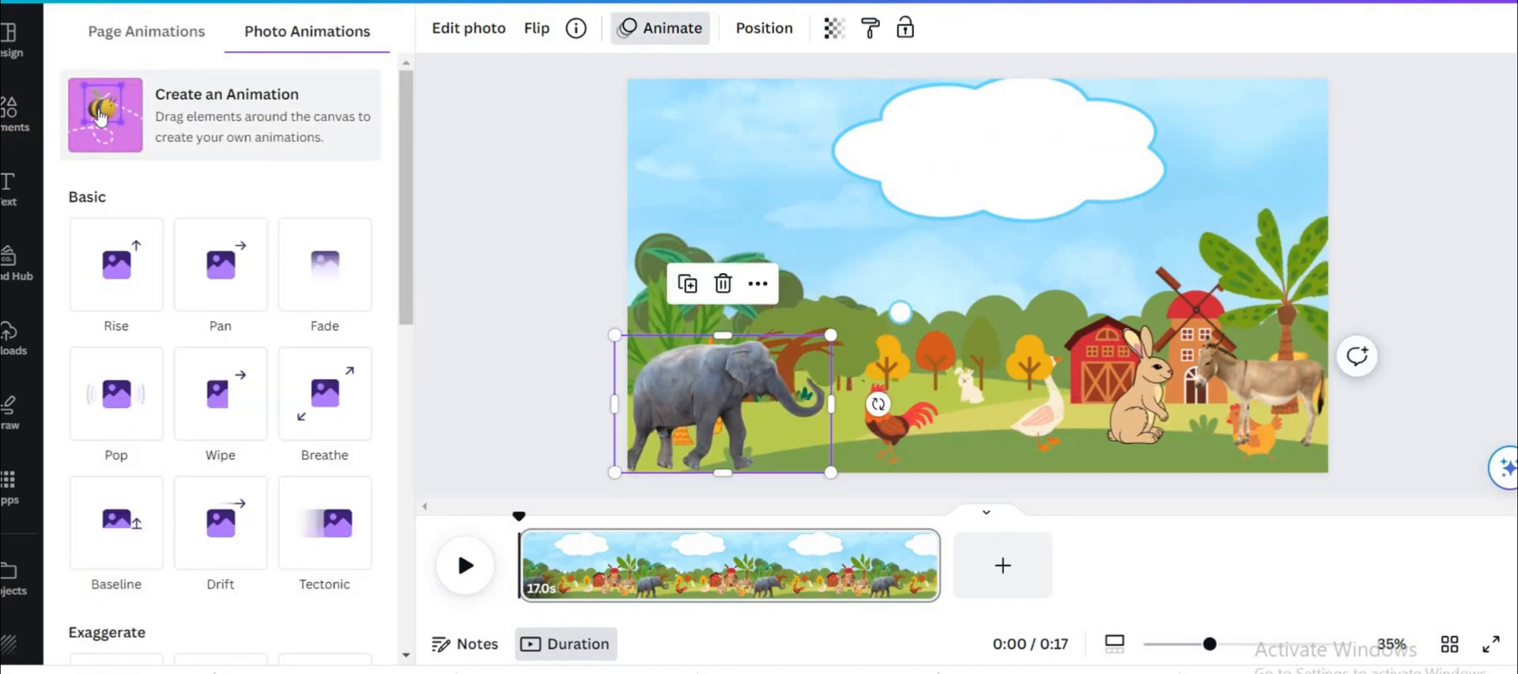
left_click(105, 115)
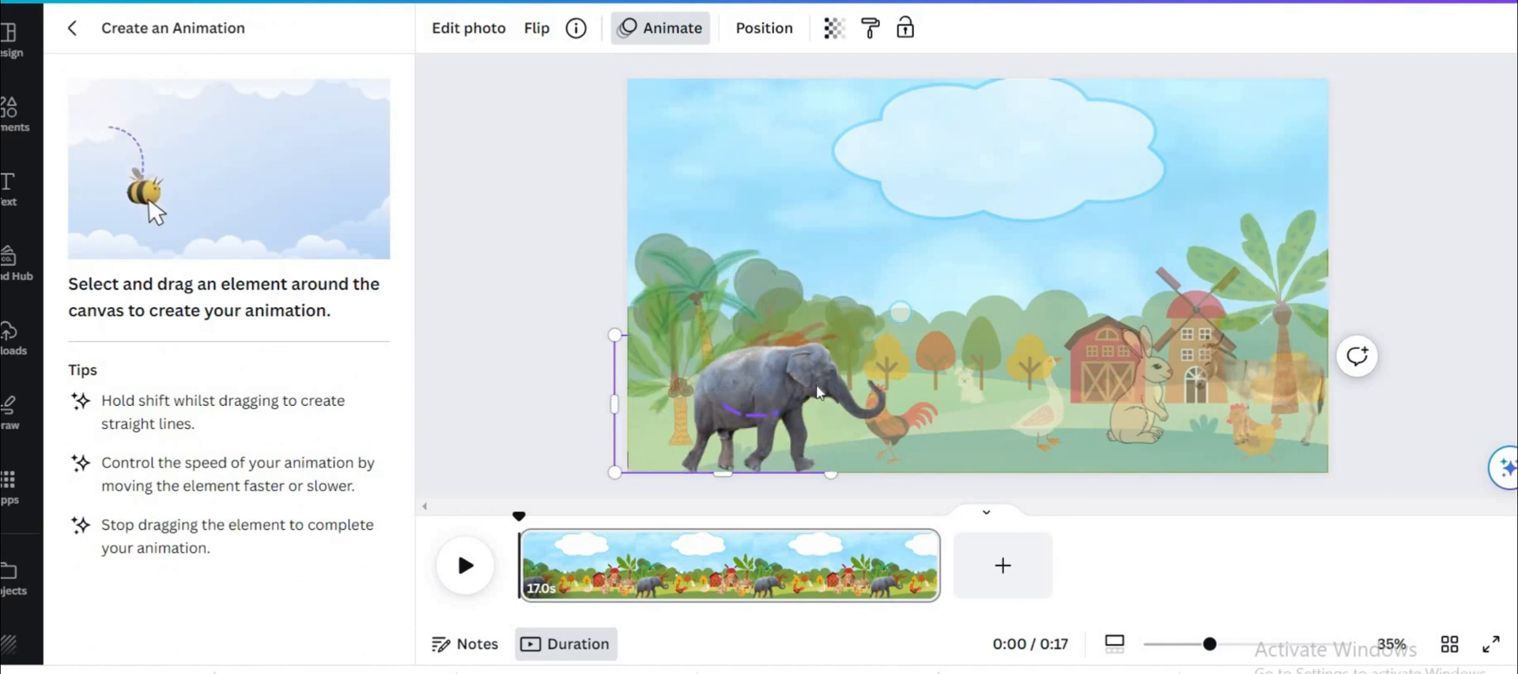
left_click_drag(775, 388, 1210, 387)
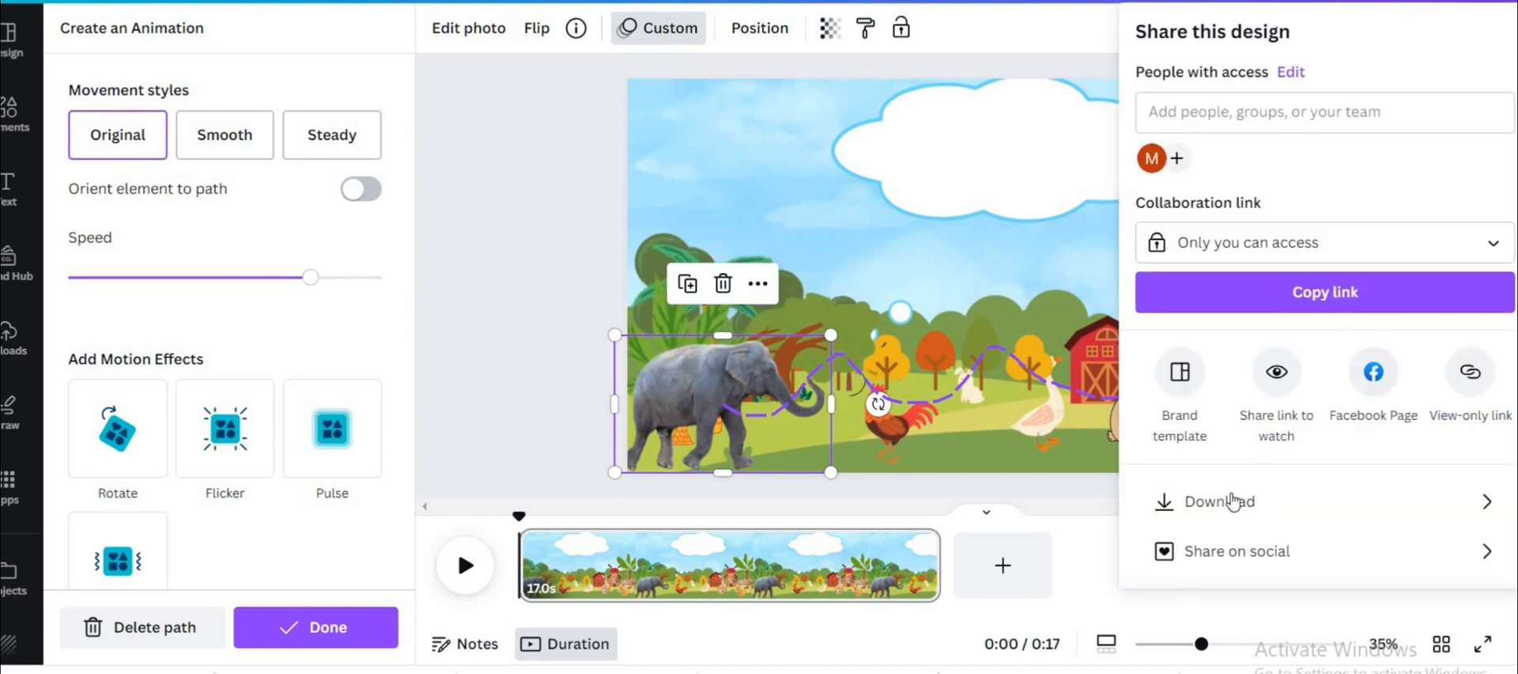
left_click(1219, 500)
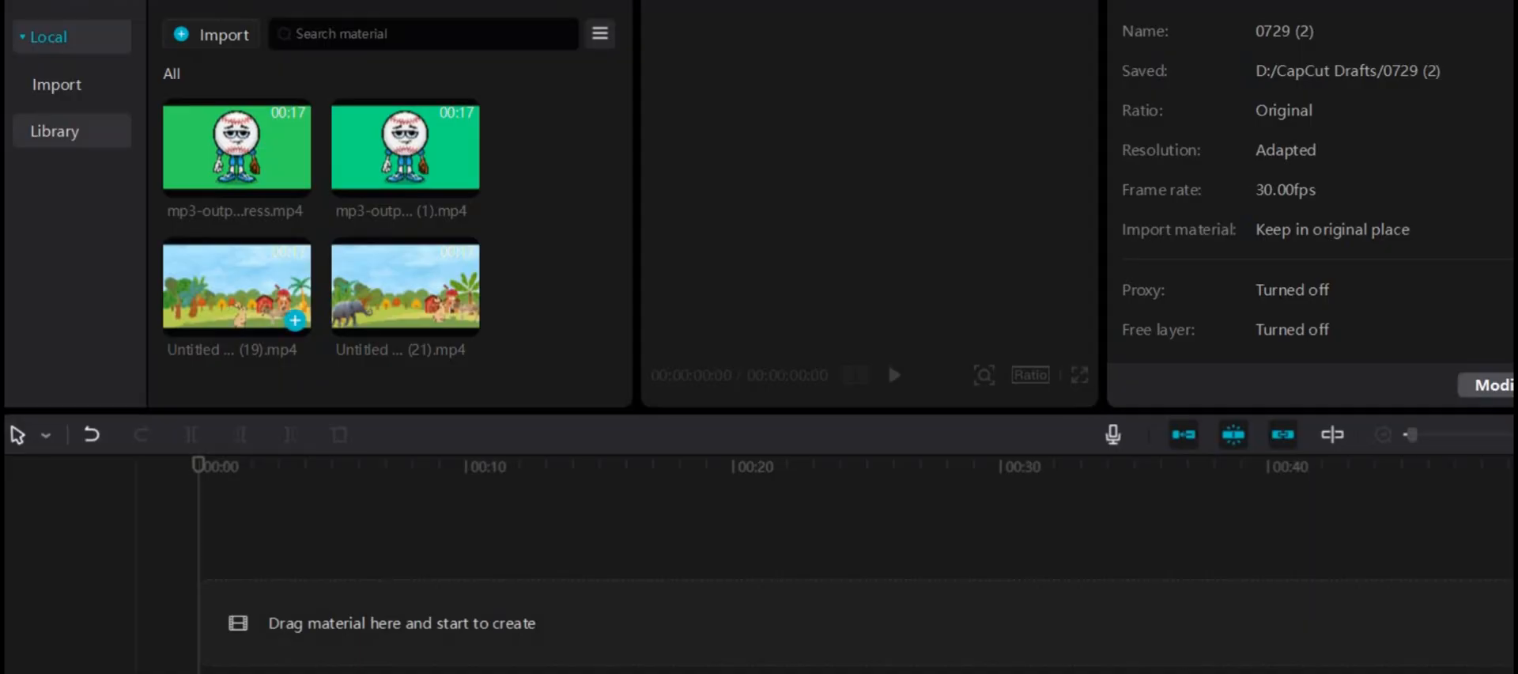
Step: Place both baseball clips above the two farm scene clips and scale the first to 34%
left_click_drag(237, 284, 416, 619)
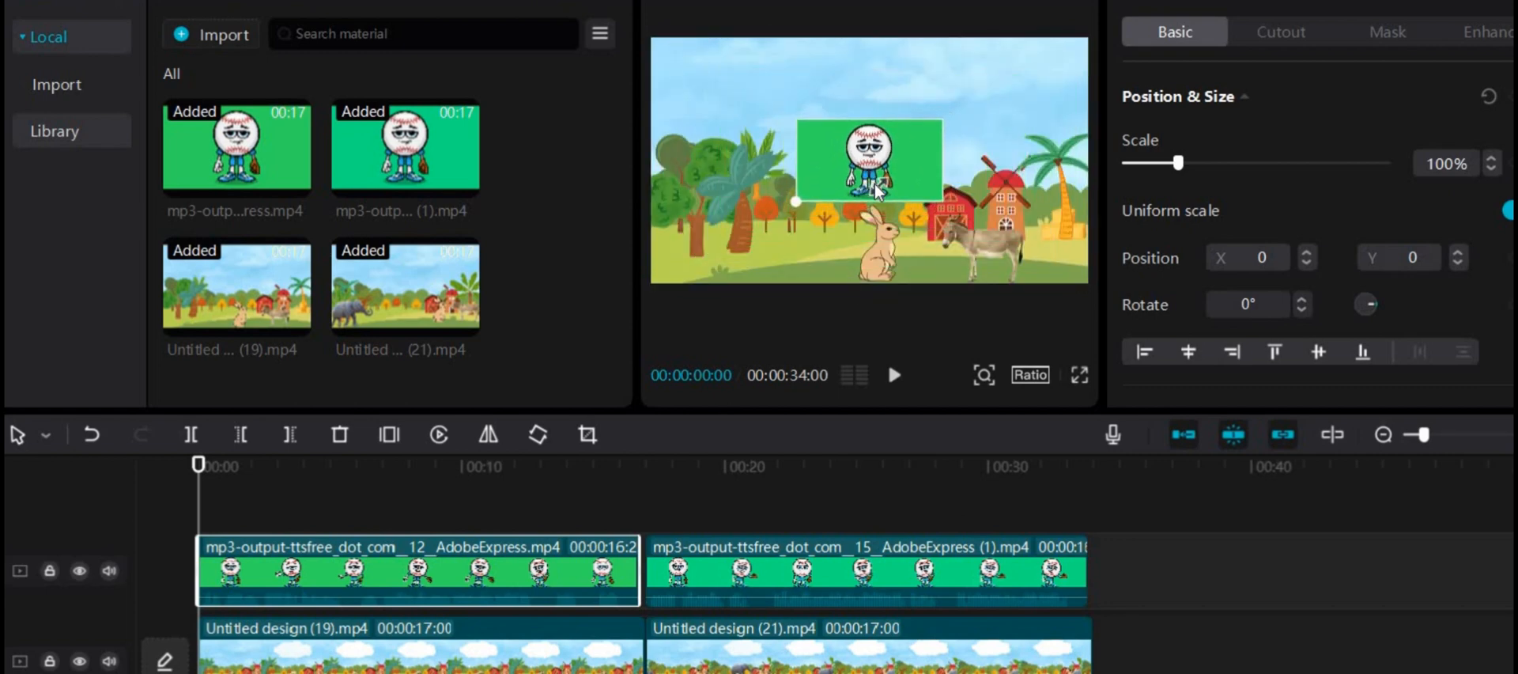
left_click_drag(1182, 163, 1140, 163)
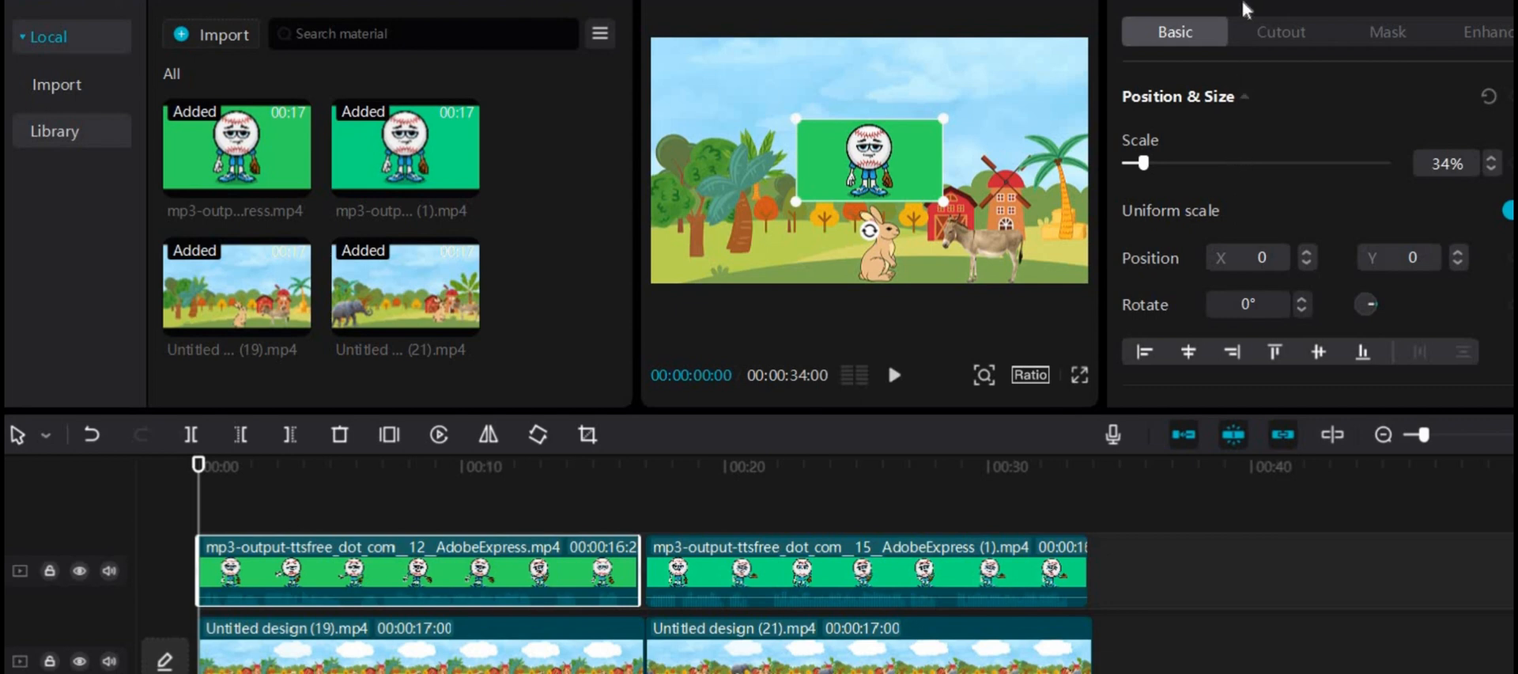
Step: Chroma-key the first baseball clip by sampling its green backdrop and raising Strength
left_click(1280, 31)
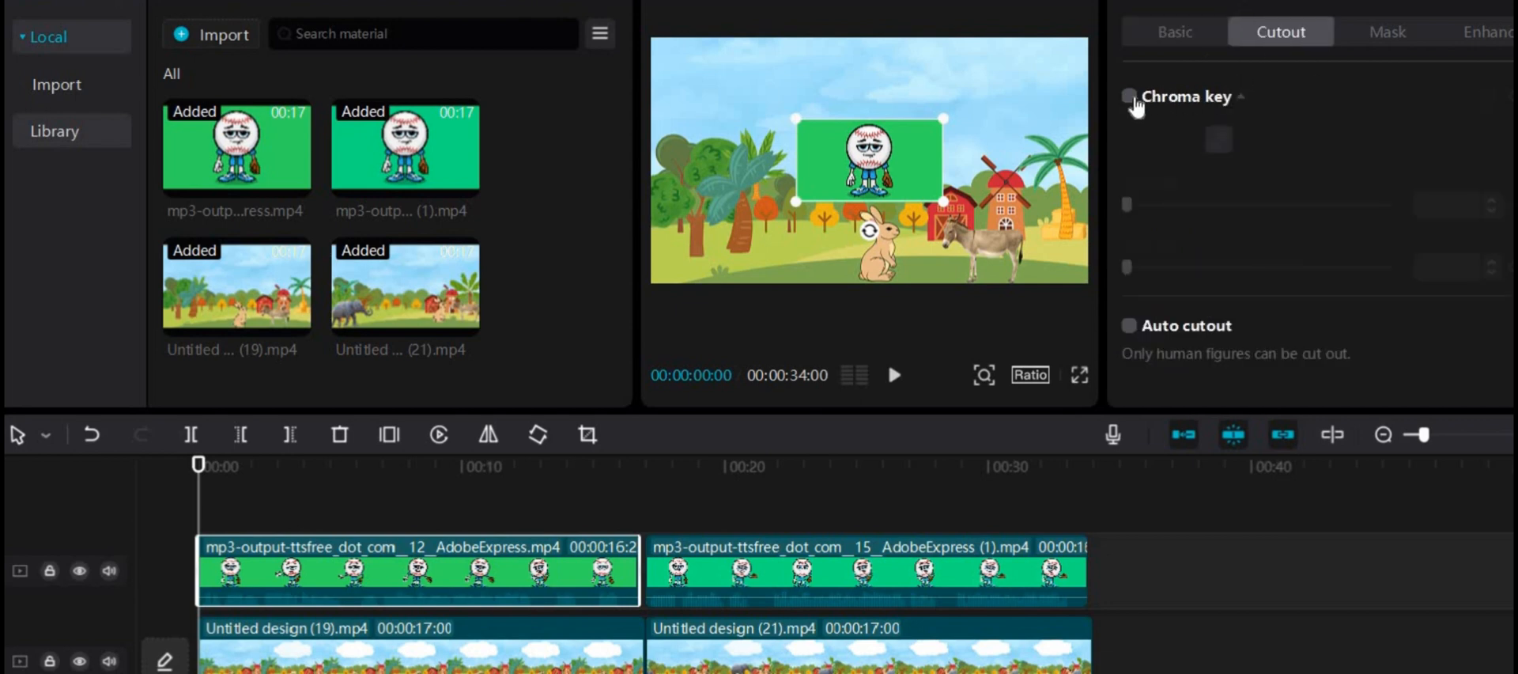
left_click(1129, 96)
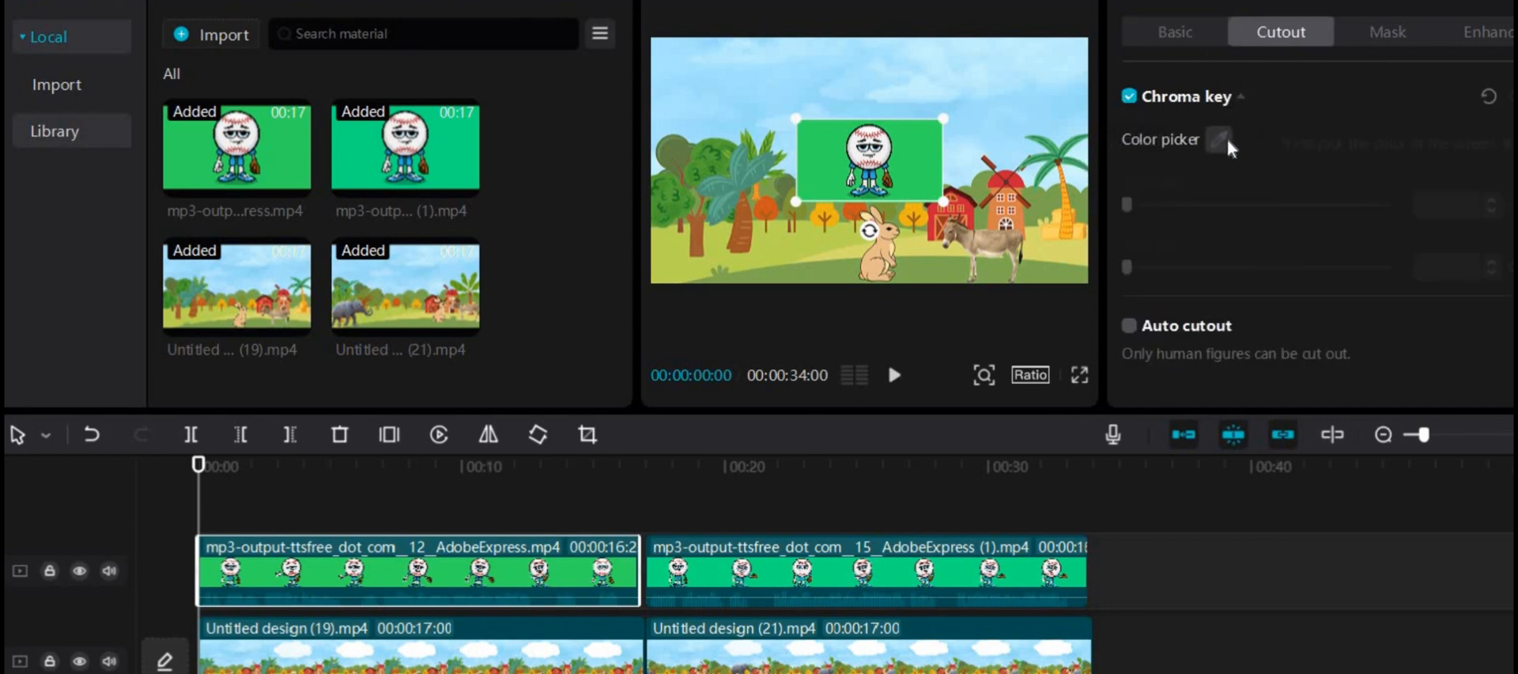
left_click(1221, 139)
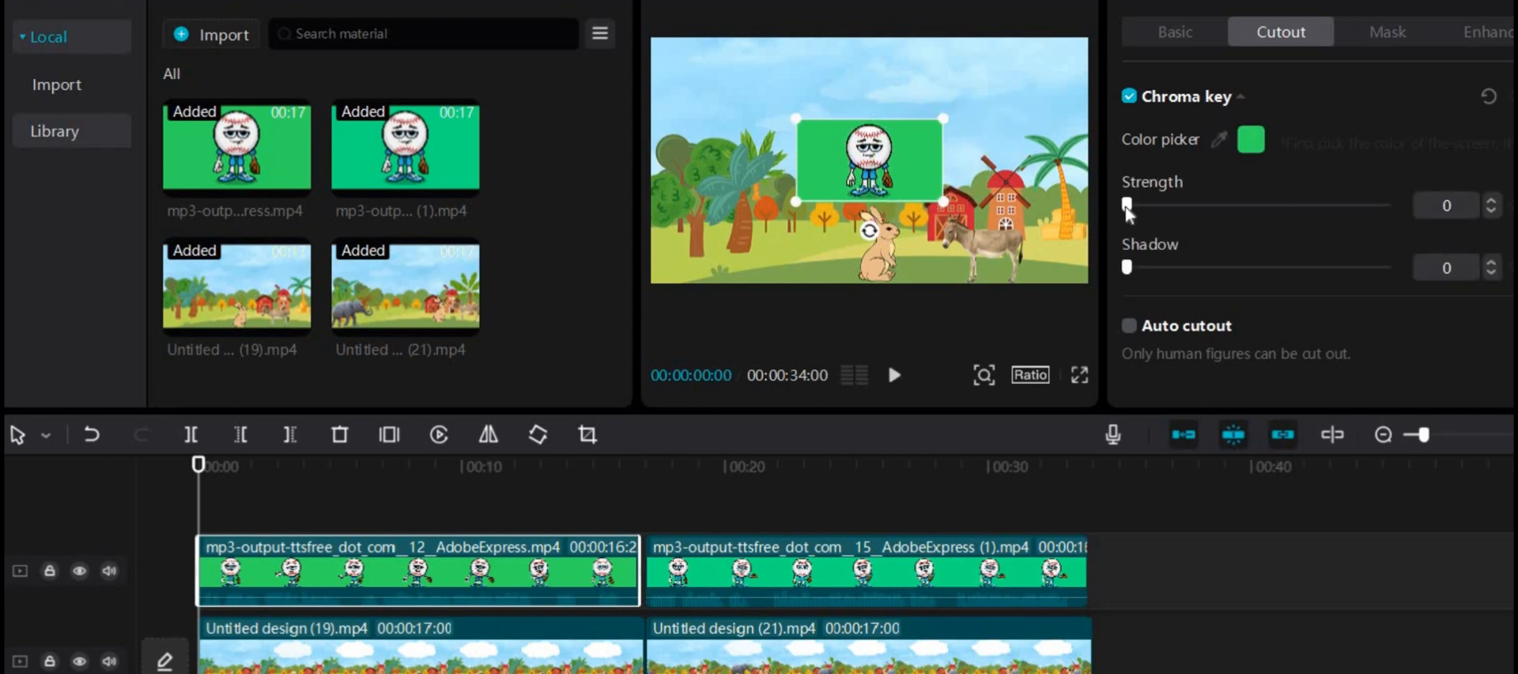
left_click_drag(1129, 204, 1188, 203)
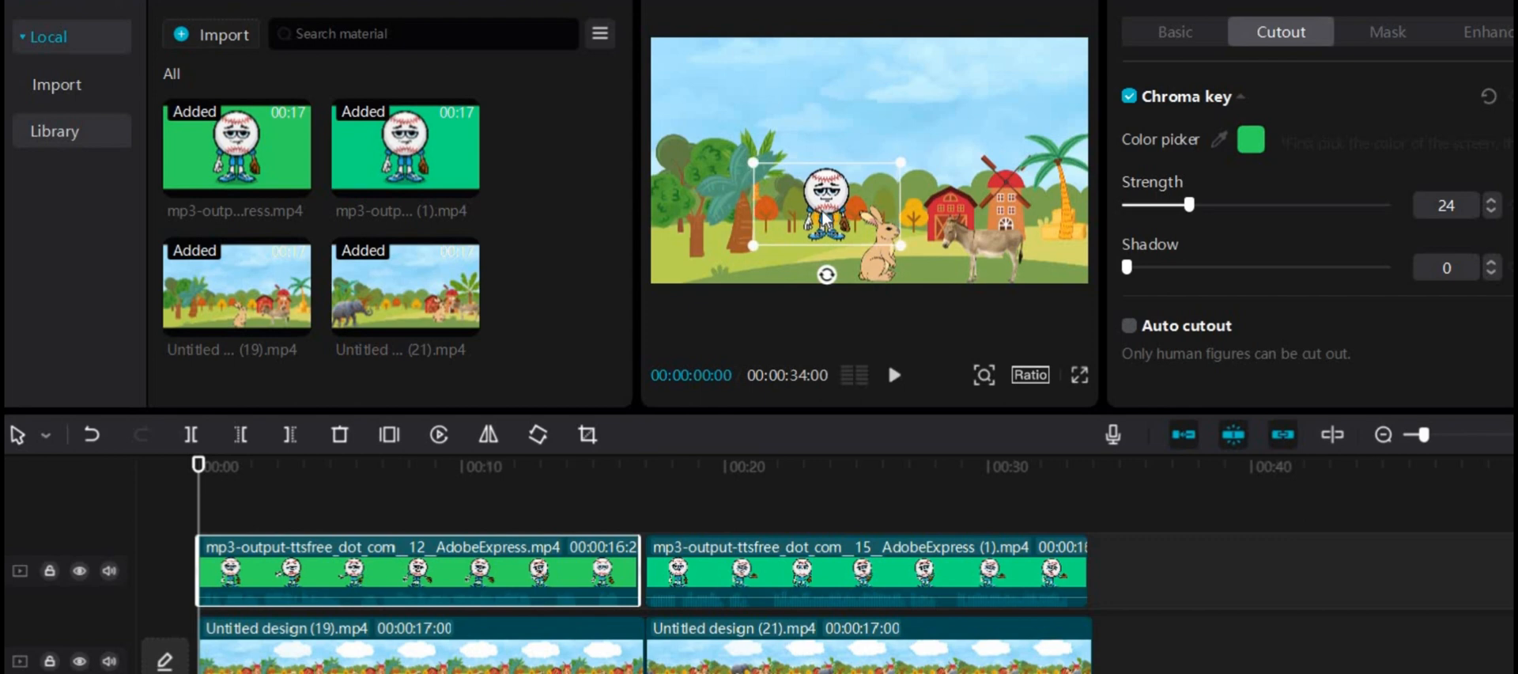
Step: Chroma-key the second baseball clip's green backdrop, then preview the composited scene
left_click(1129, 95)
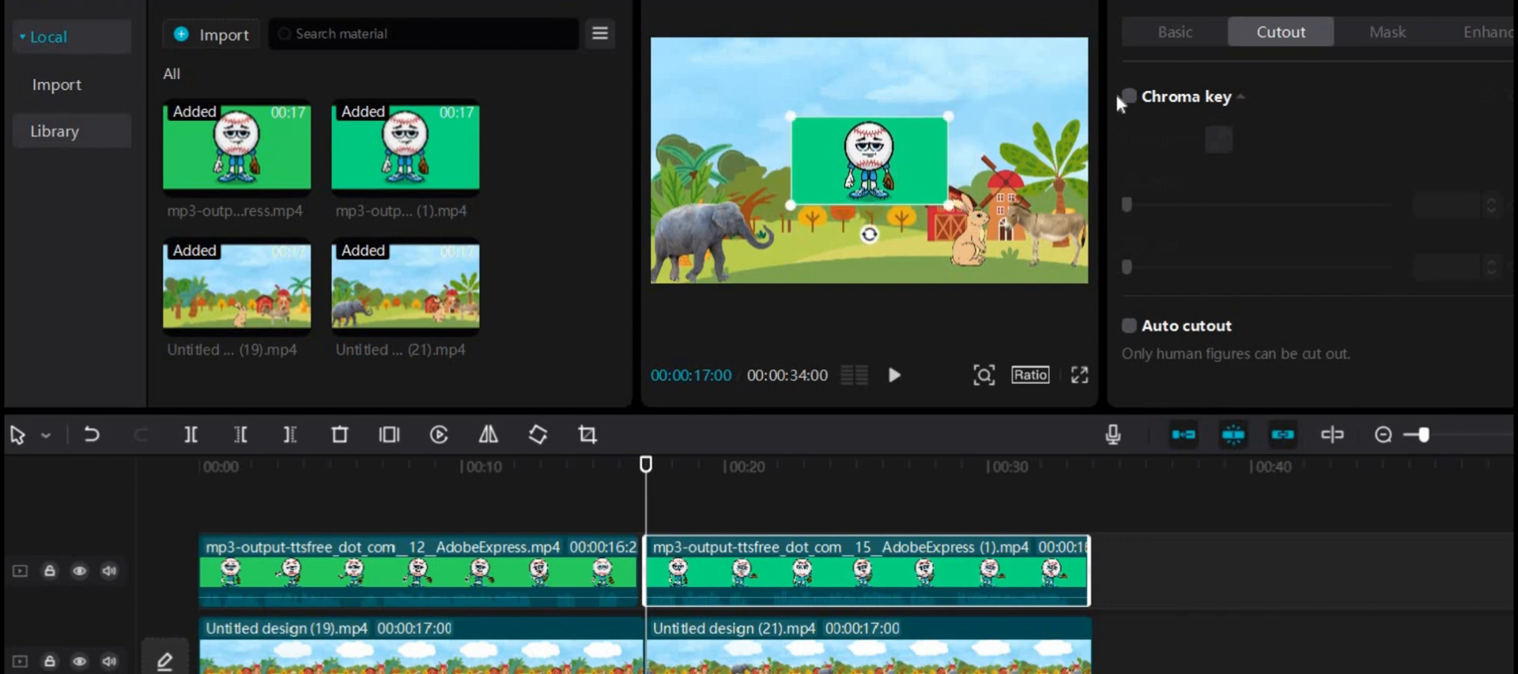
left_click(1127, 95)
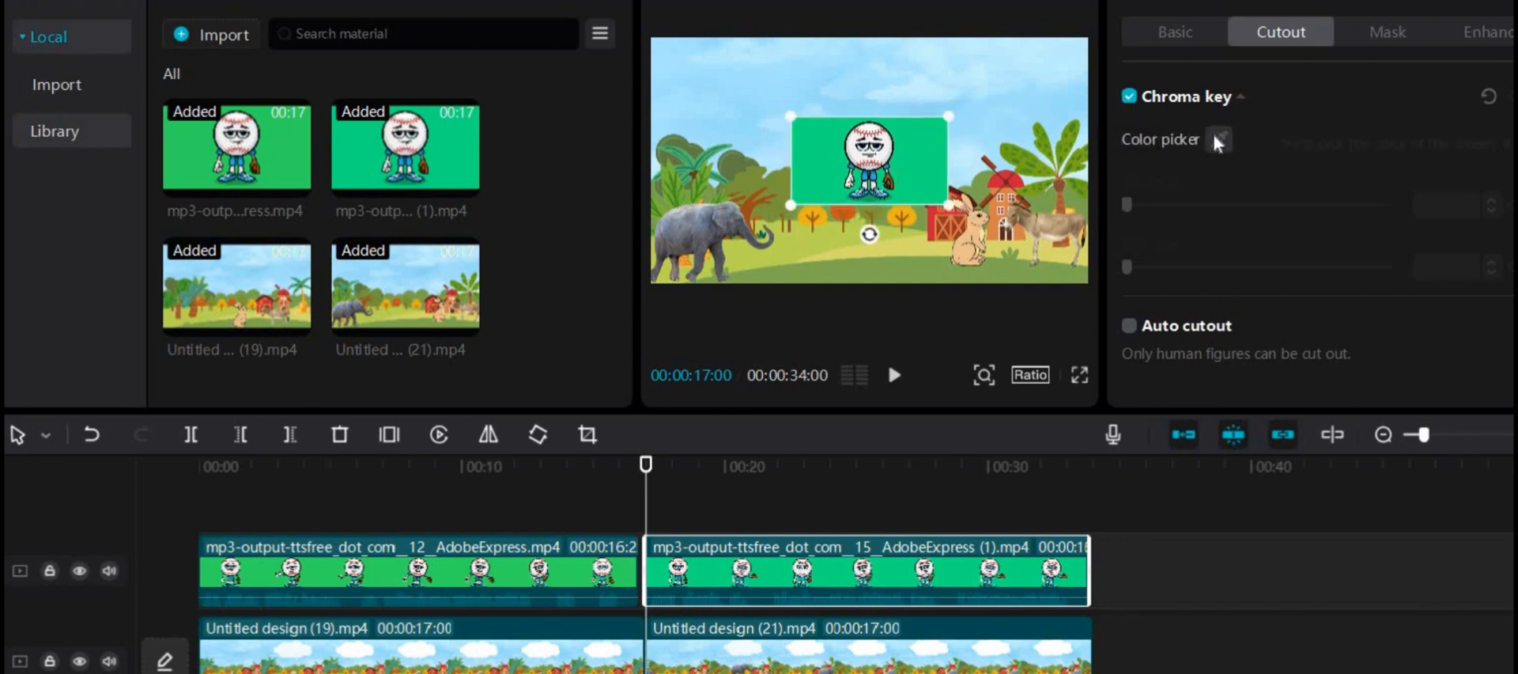
left_click(1220, 139)
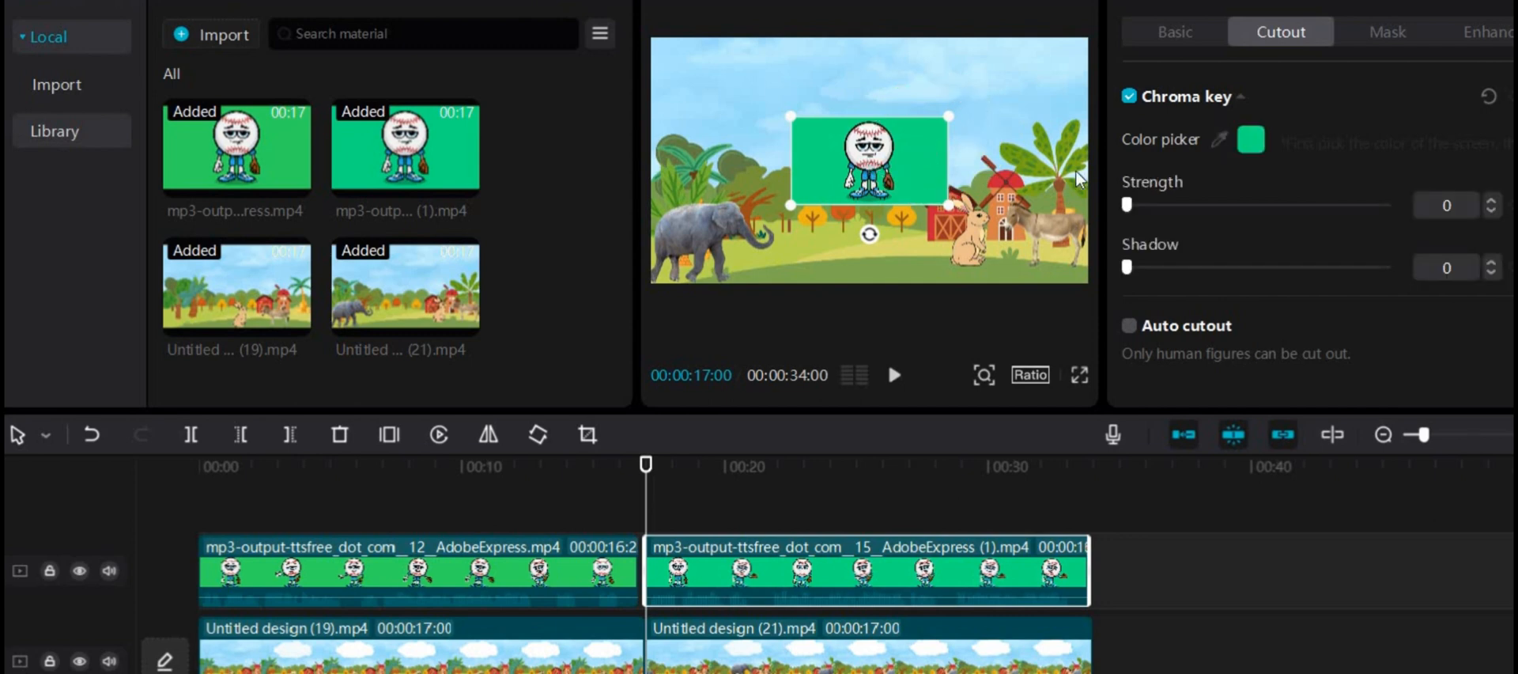
left_click_drag(1126, 204, 1183, 204)
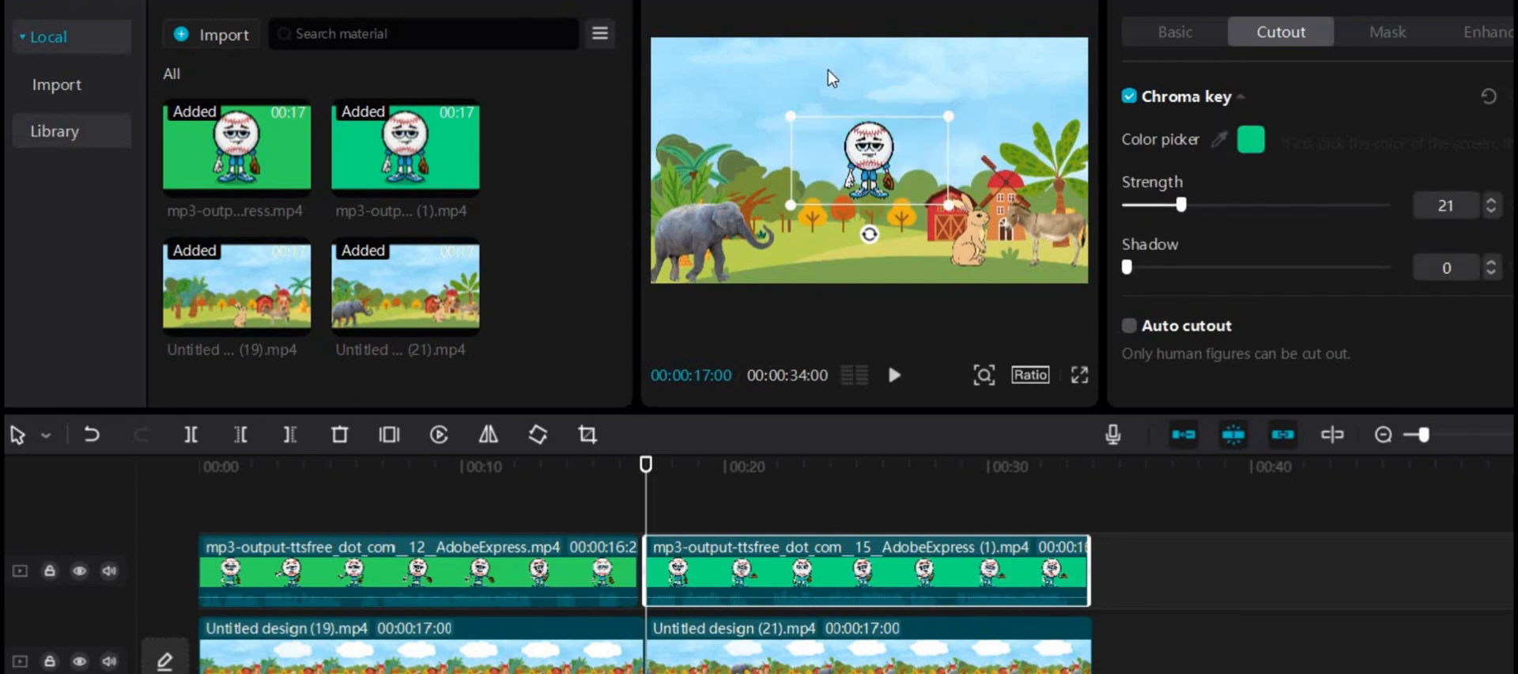
left_click(1128, 95)
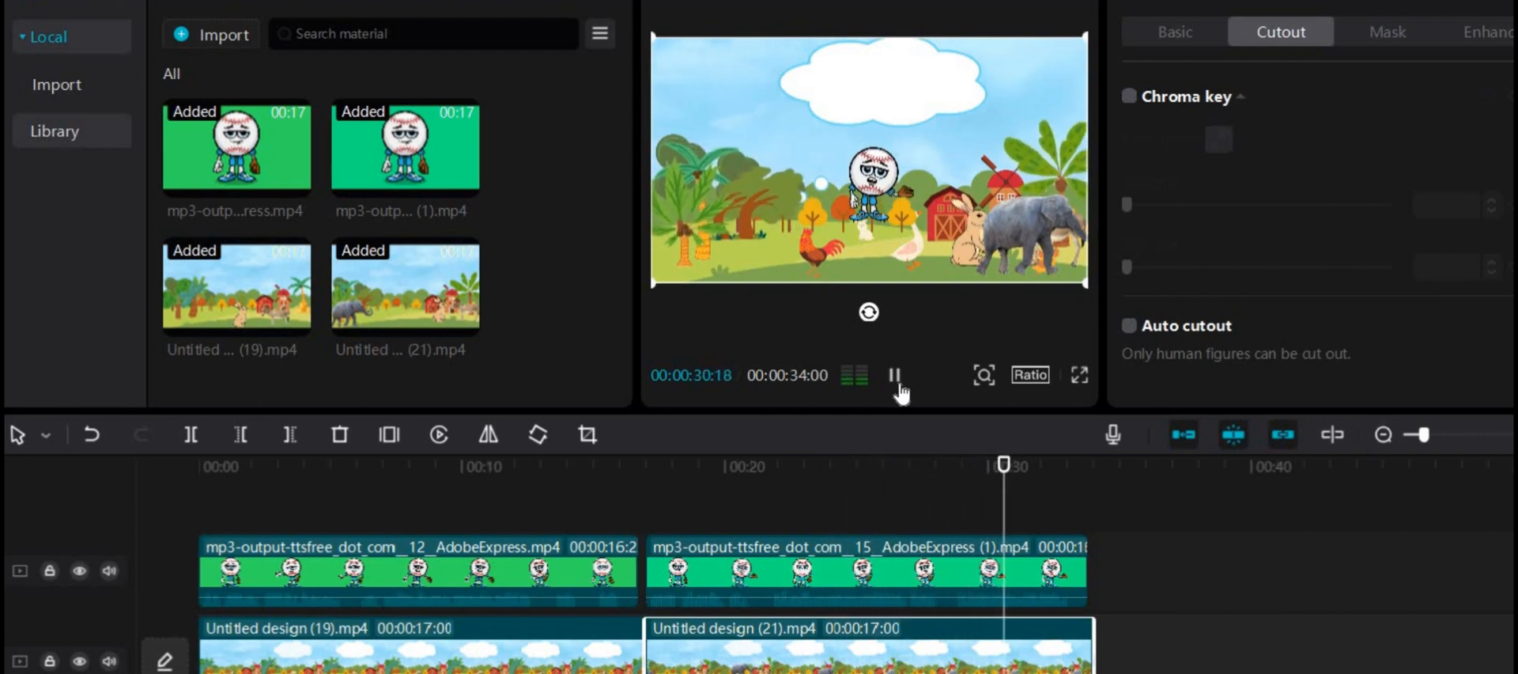
left_click(896, 376)
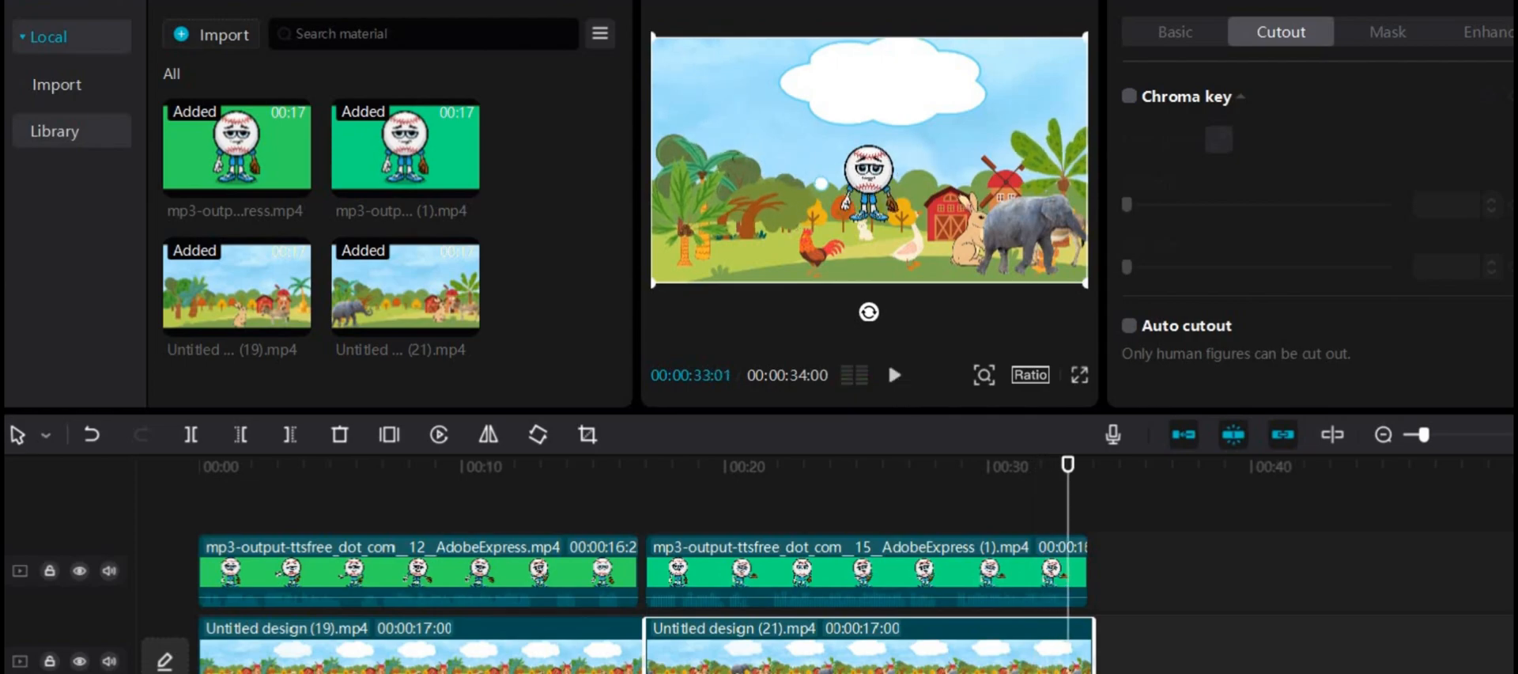